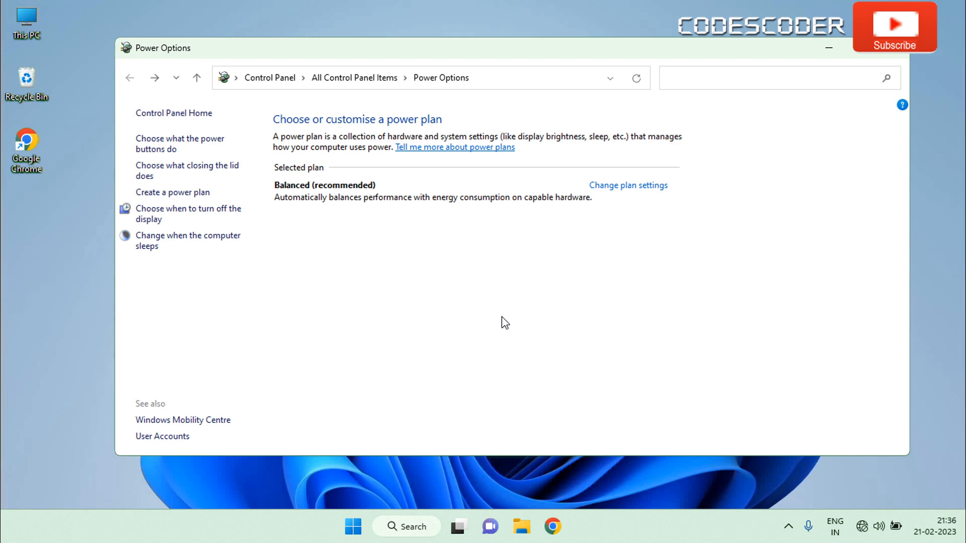
pyautogui.moveTo(307, 197)
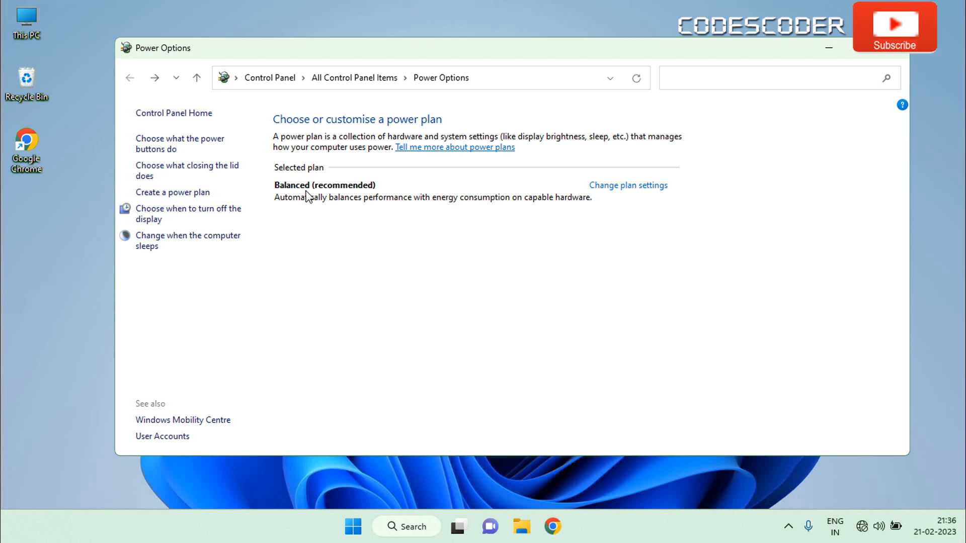
# Close the Power Options window showing the Balanced plan, returning to the desktop
pyautogui.click(172, 192)
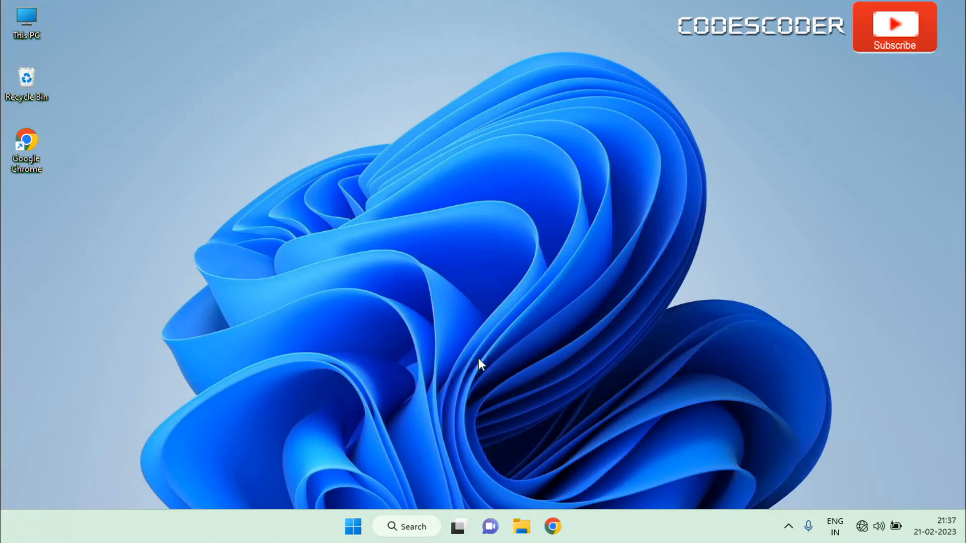
pyautogui.moveTo(435, 425)
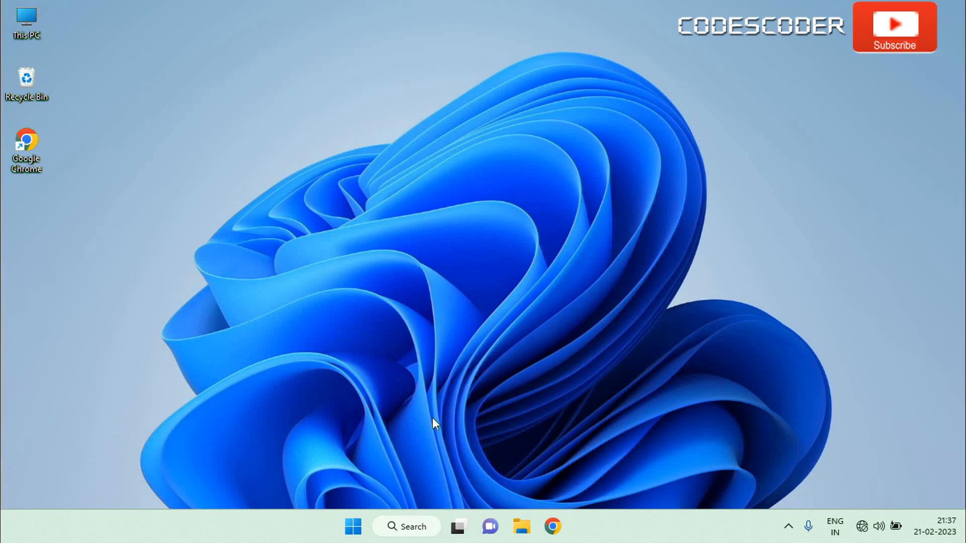
# Search for 'cmd' and run Command Prompt as administrator, approving the UAC prompt
pyautogui.click(406, 527)
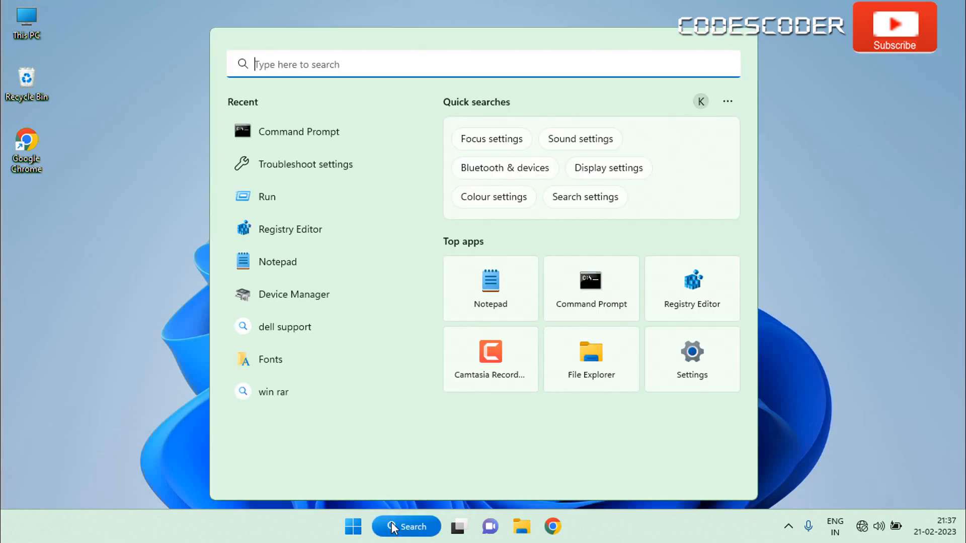
pyautogui.write('cmd')
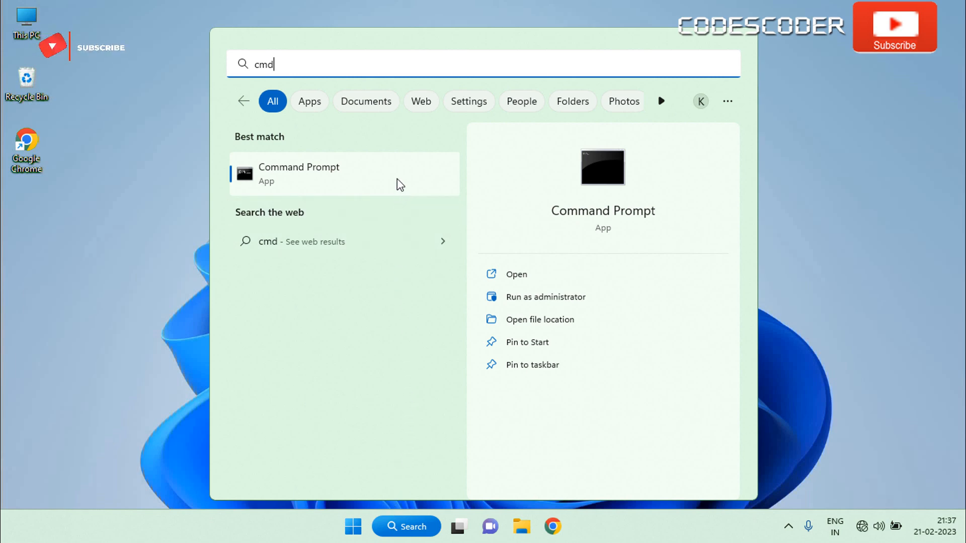
pyautogui.rightClick(320, 174)
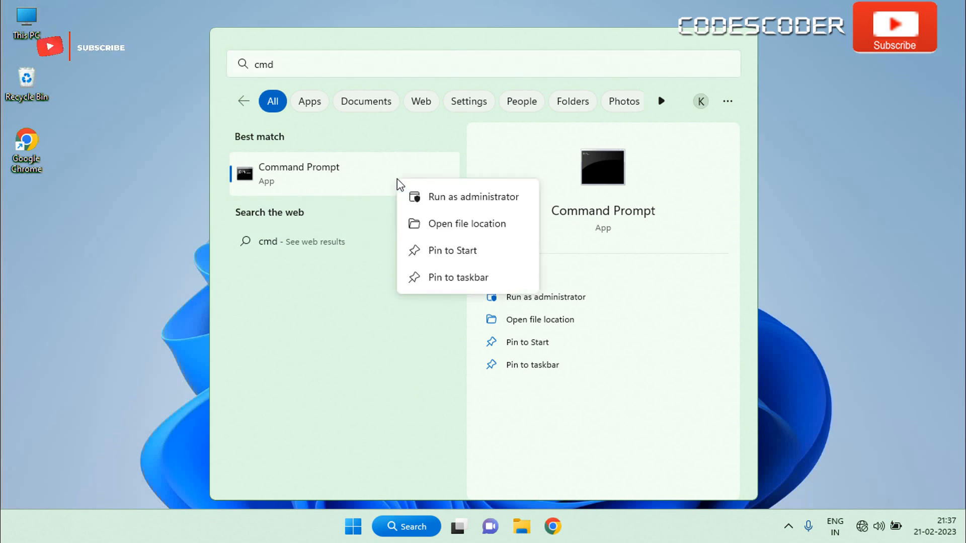
pyautogui.moveTo(436, 203)
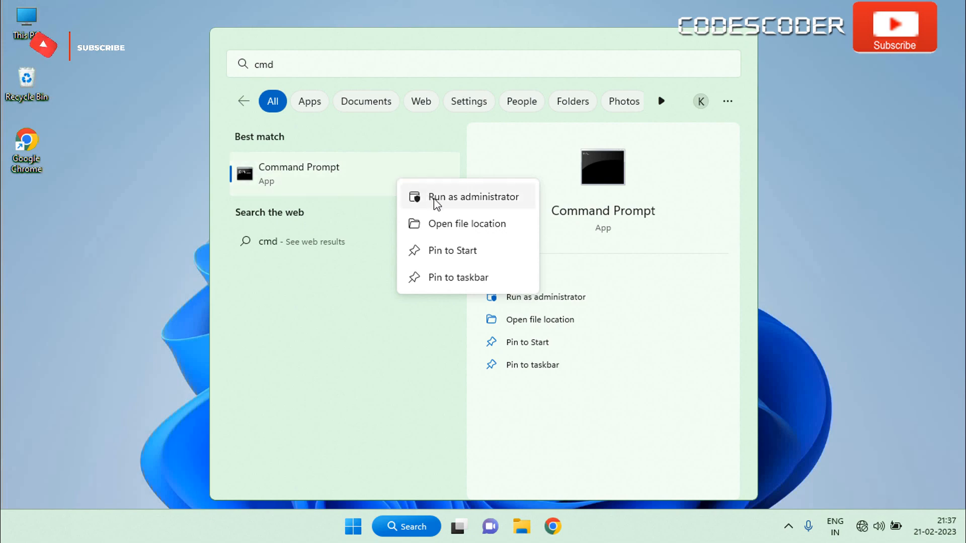
pyautogui.click(473, 197)
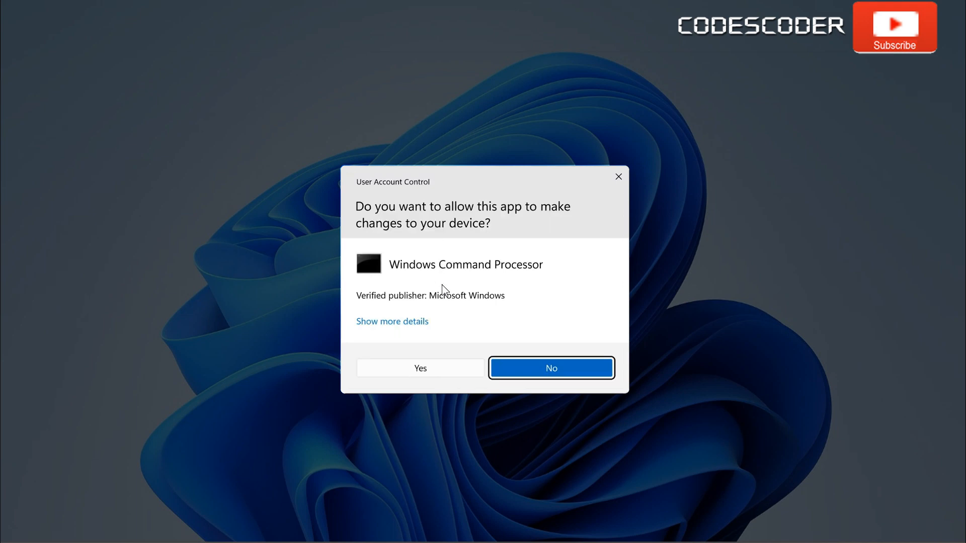
pyautogui.moveTo(451, 377)
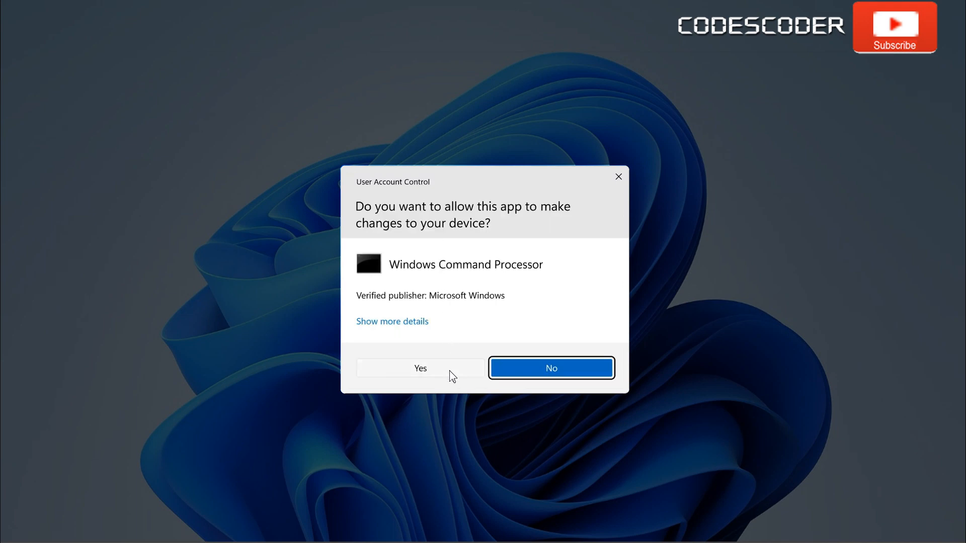
pyautogui.click(420, 368)
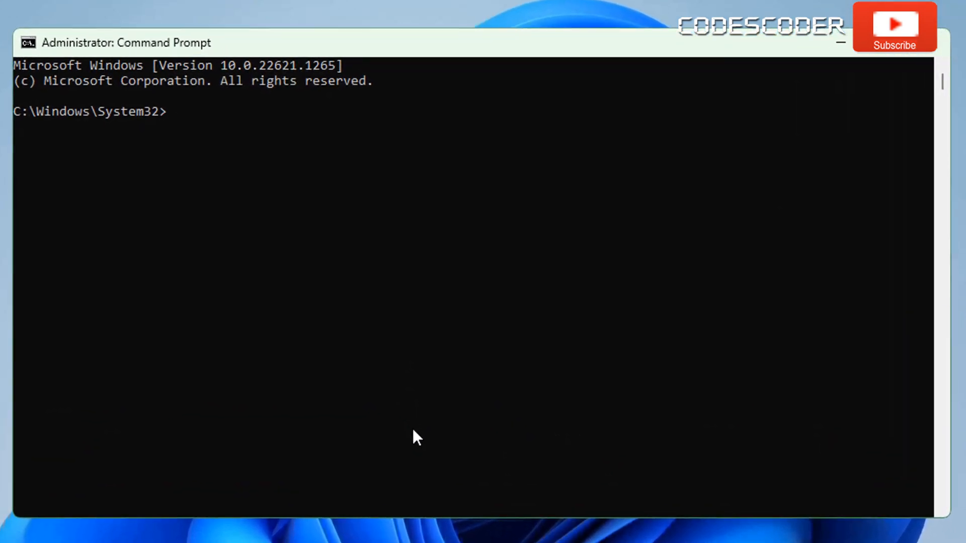
# Enter powercfg /a to list the available sleep states
pyautogui.write('powercfg')
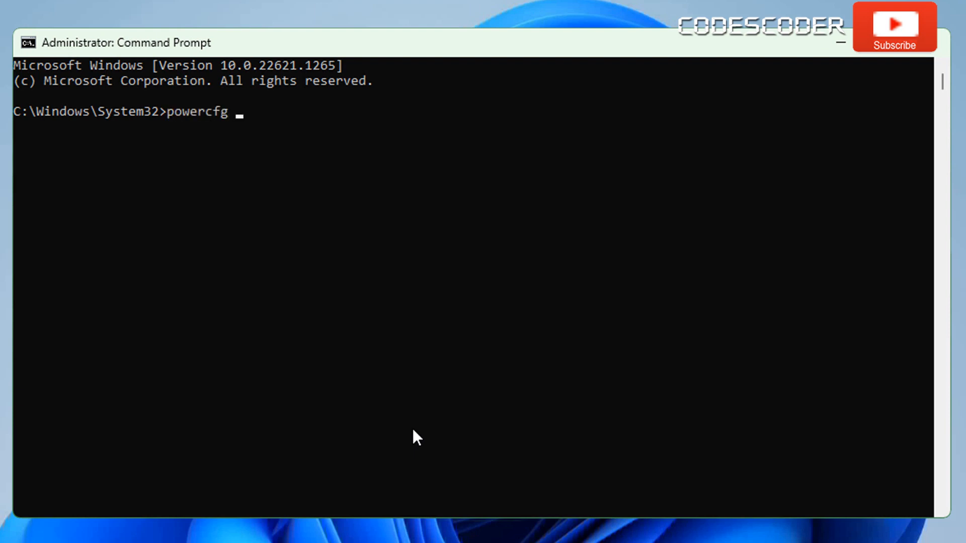
pyautogui.write('/a')
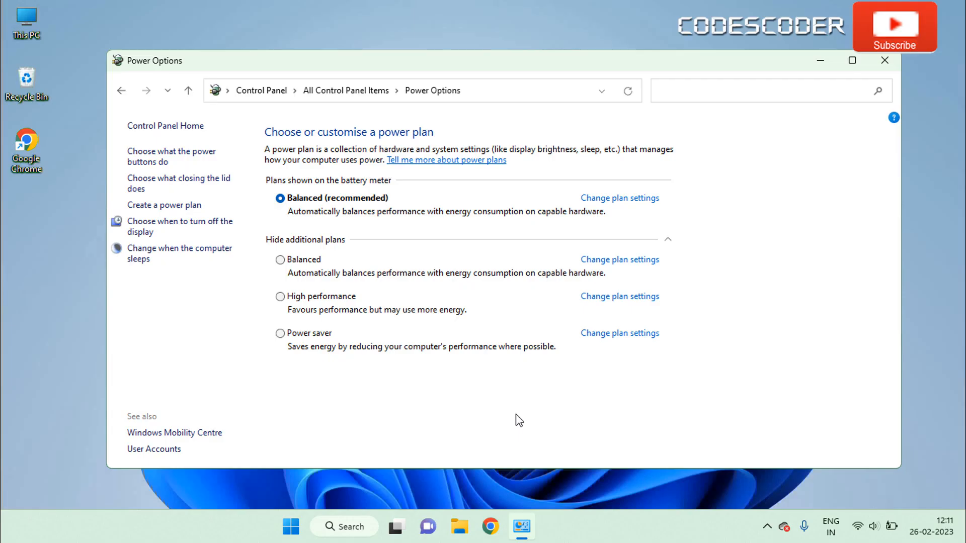
pyautogui.moveTo(343, 362)
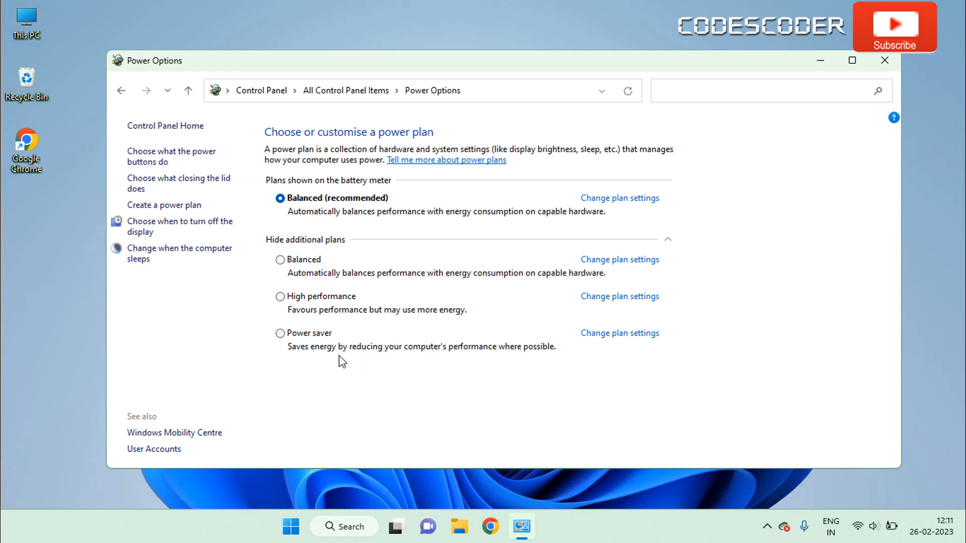
# Select the Power saver plan, then close the Power Options window
pyautogui.click(280, 333)
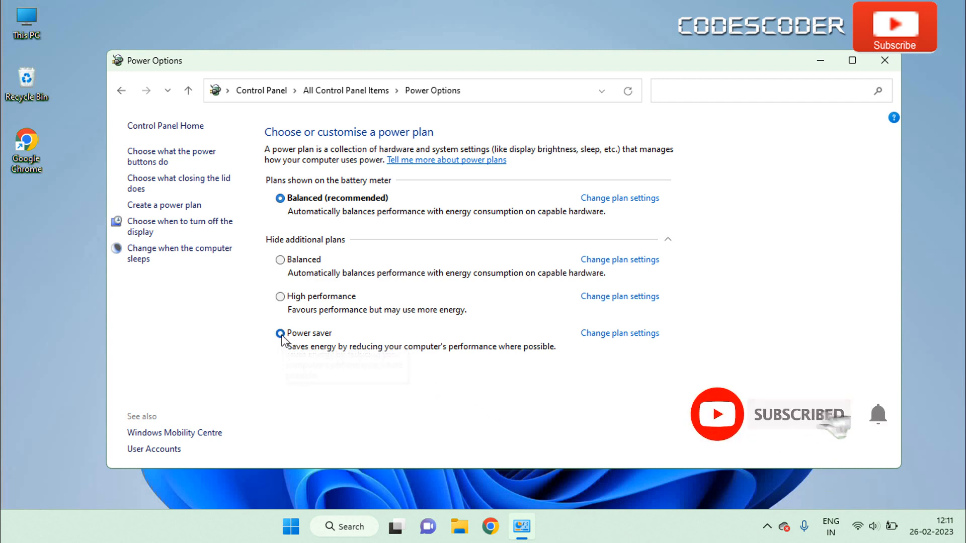
pyautogui.click(884, 61)
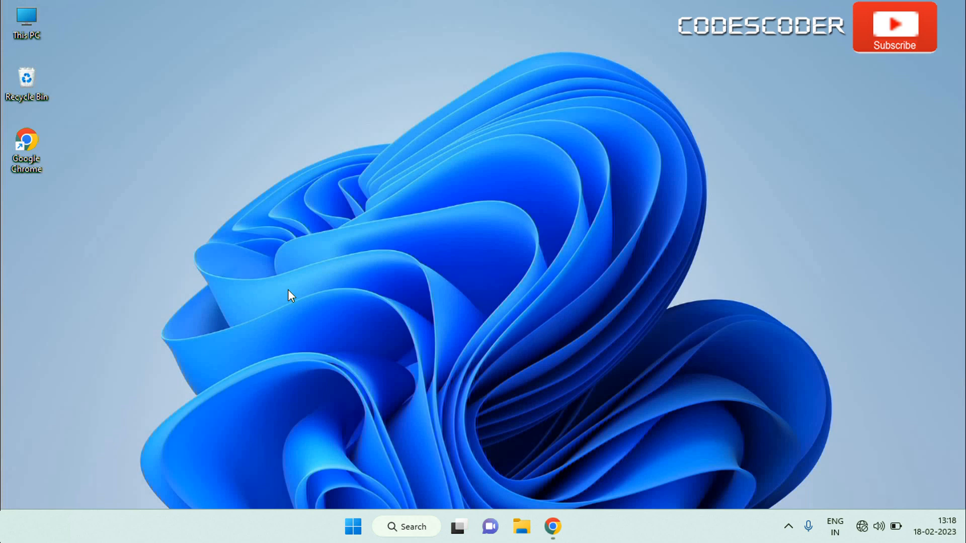
# Run 'regedit' from the Win+R dialog and approve the User Account Control prompt
pyautogui.press('Win+r')
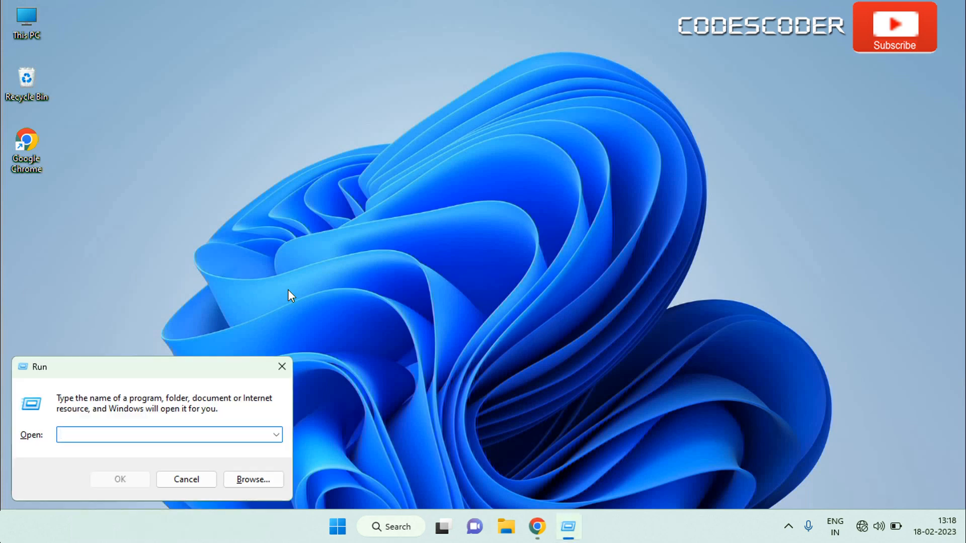
pyautogui.click(167, 434)
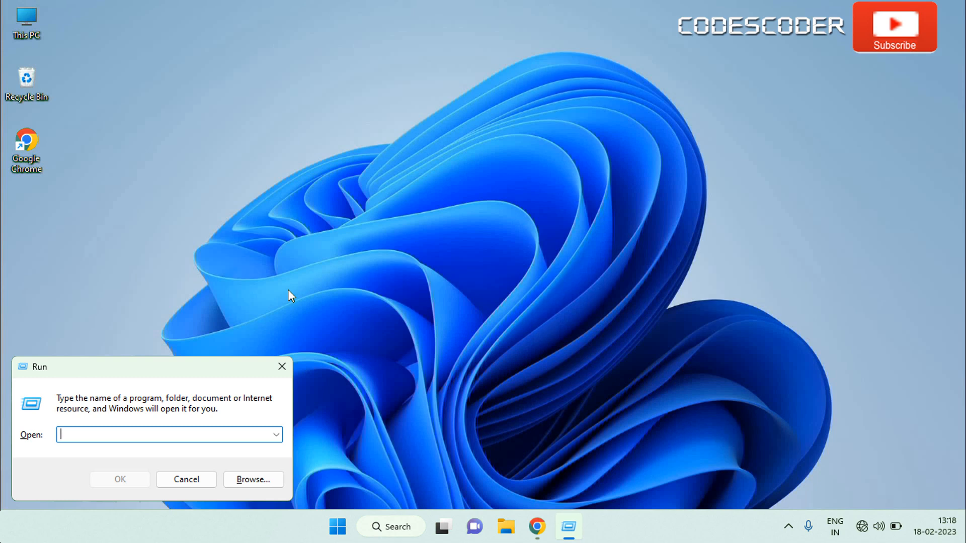
pyautogui.write('rege')
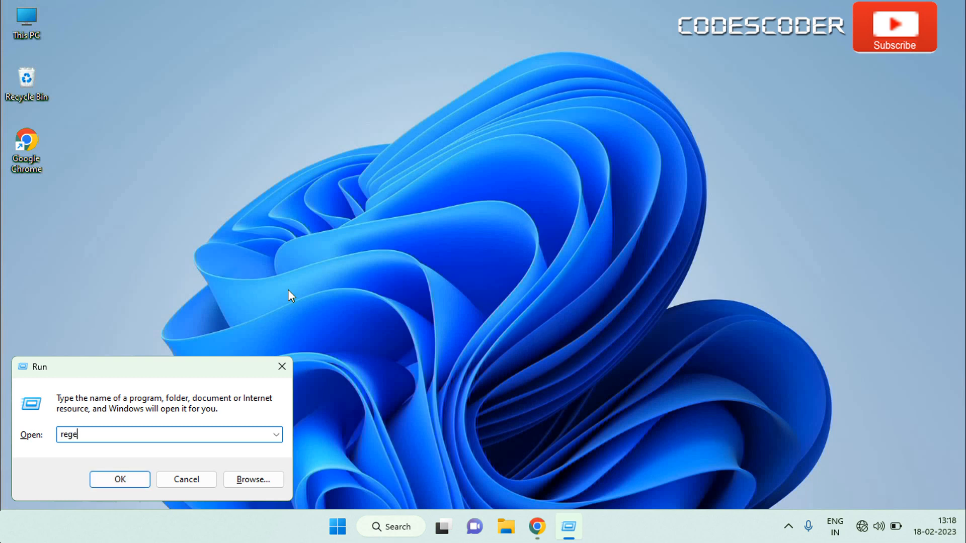
pyautogui.write('dit')
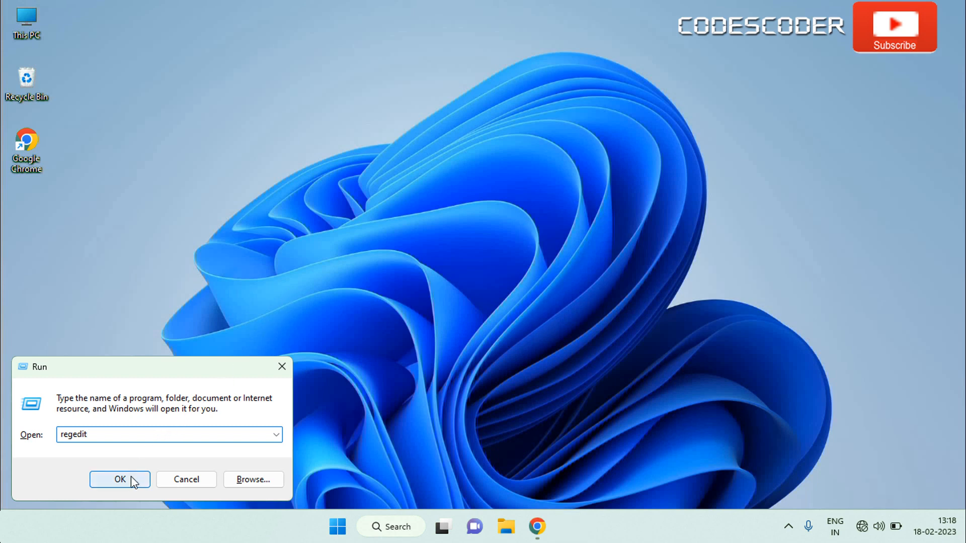
pyautogui.click(120, 480)
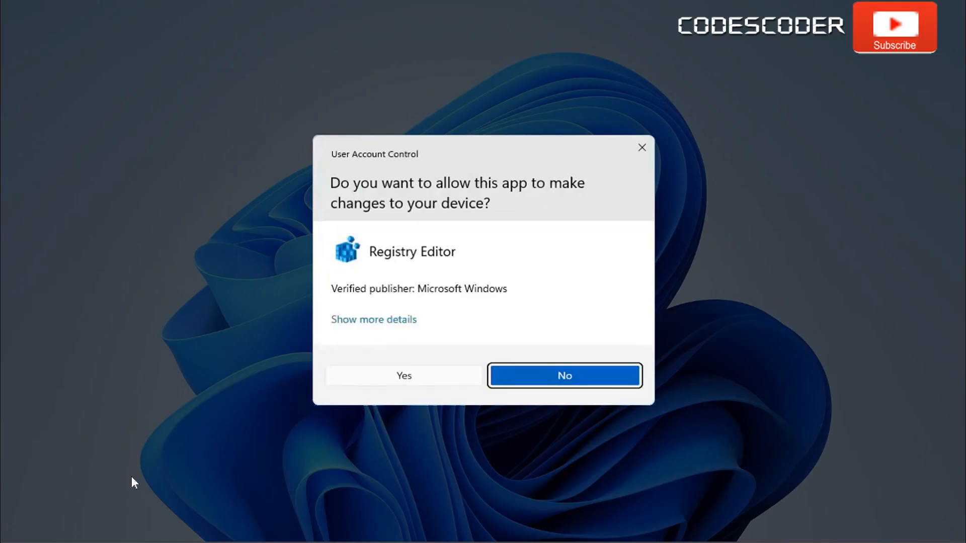
pyautogui.moveTo(251, 434)
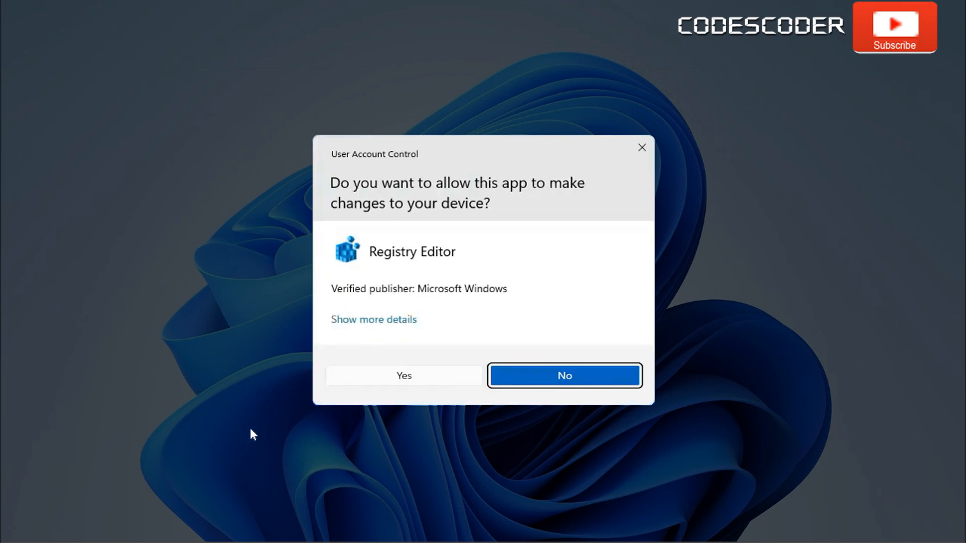
pyautogui.moveTo(380, 382)
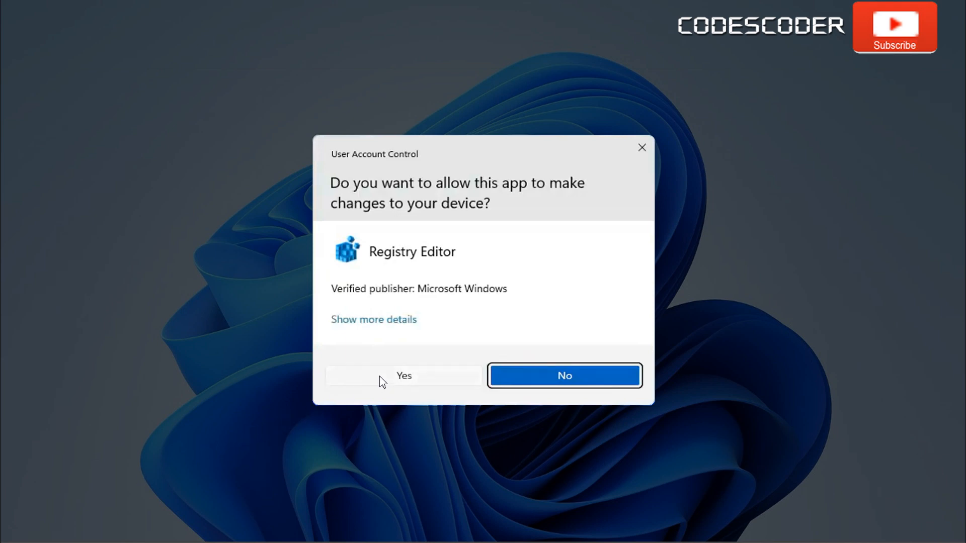
pyautogui.click(403, 376)
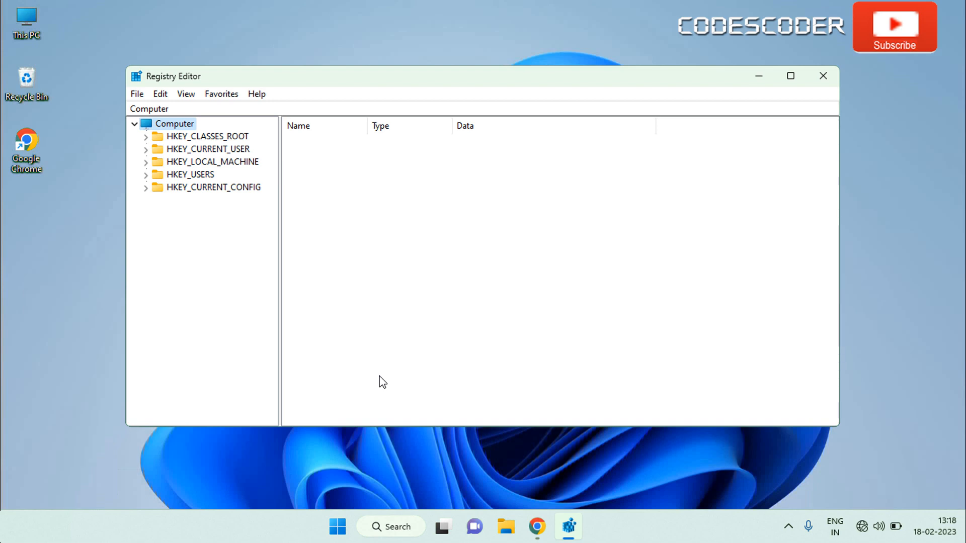
pyautogui.moveTo(329, 255)
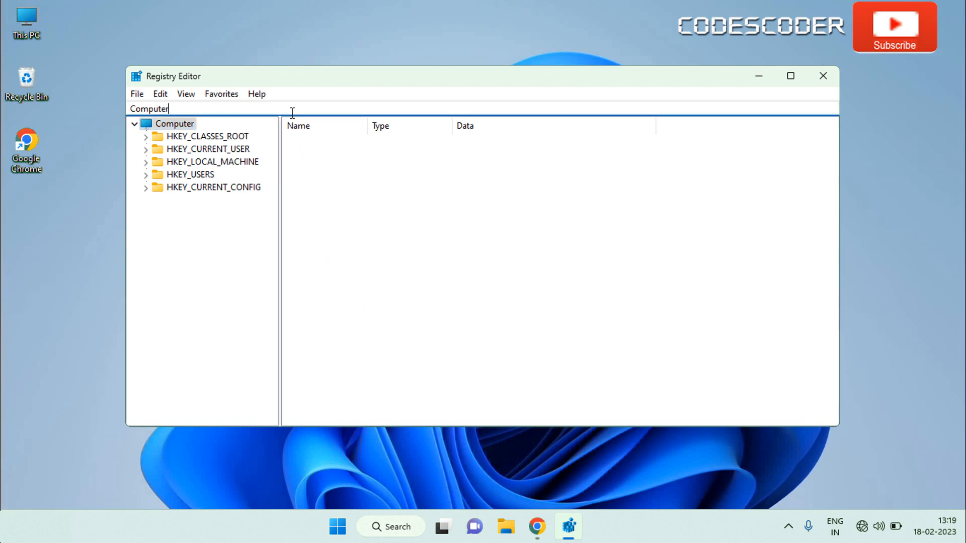
# Go to HKEY_LOCAL_MACHINE\SYSTEM\CurrentControlSet\Control\Power via the address bar
pyautogui.write('HKEY_LOCAL_MACHINE\\SYSTEM\\CurrentControlSet\\Control\\Power')
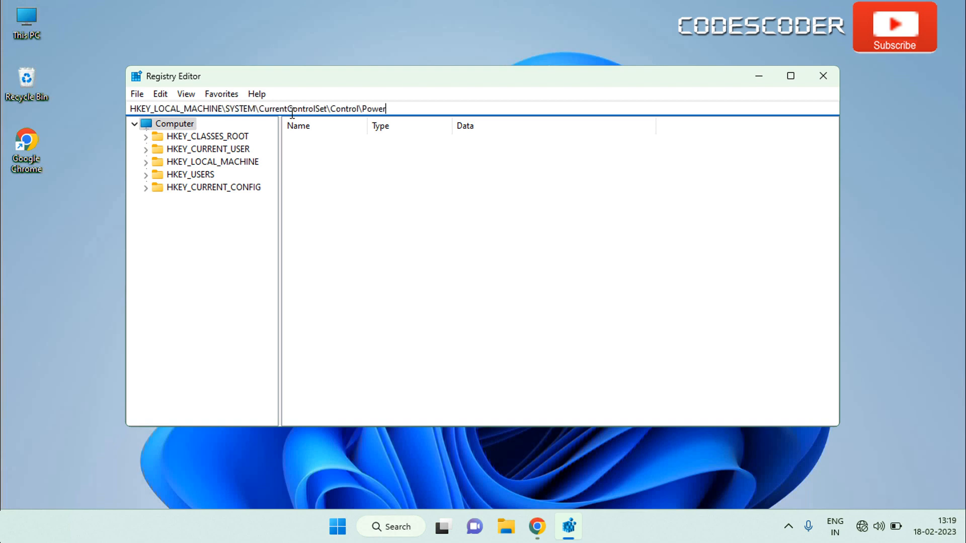
pyautogui.press('Enter')
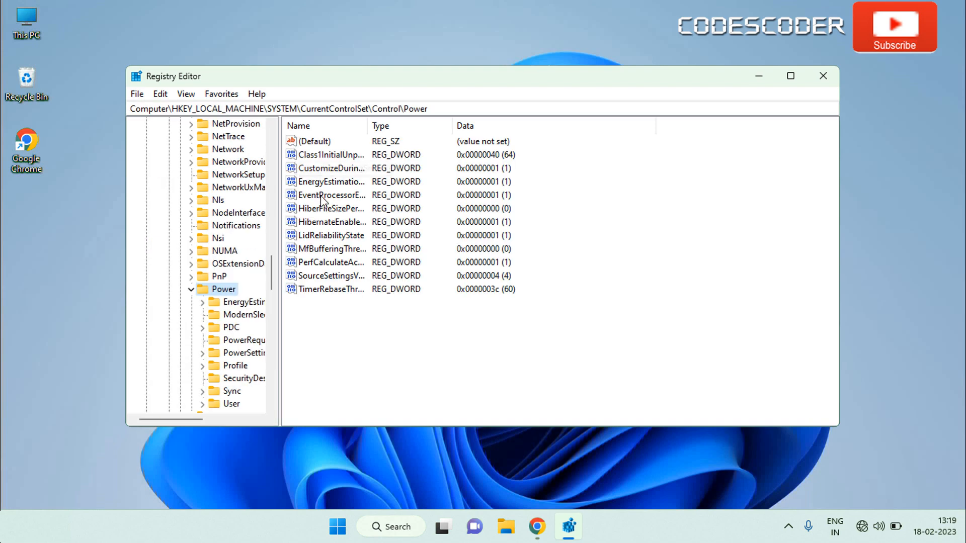
# Create a new DWORD (32-bit) value and rename it PlatformAoAcOverride
pyautogui.rightClick(394, 320)
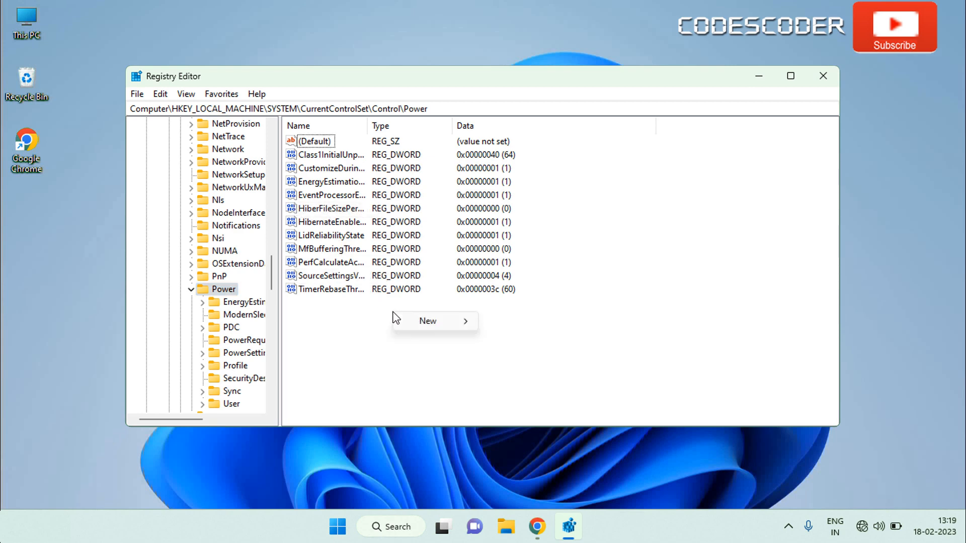
pyautogui.moveTo(427, 321)
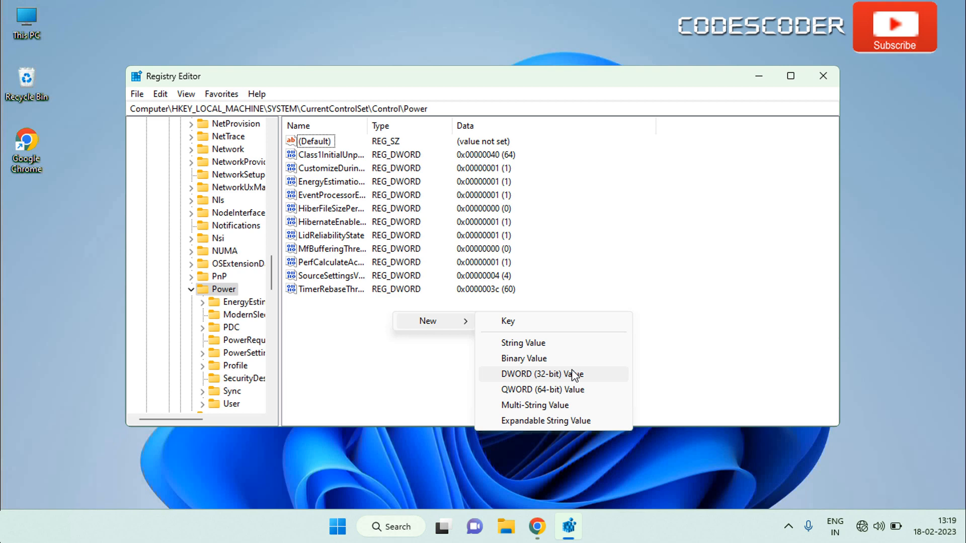
pyautogui.click(541, 374)
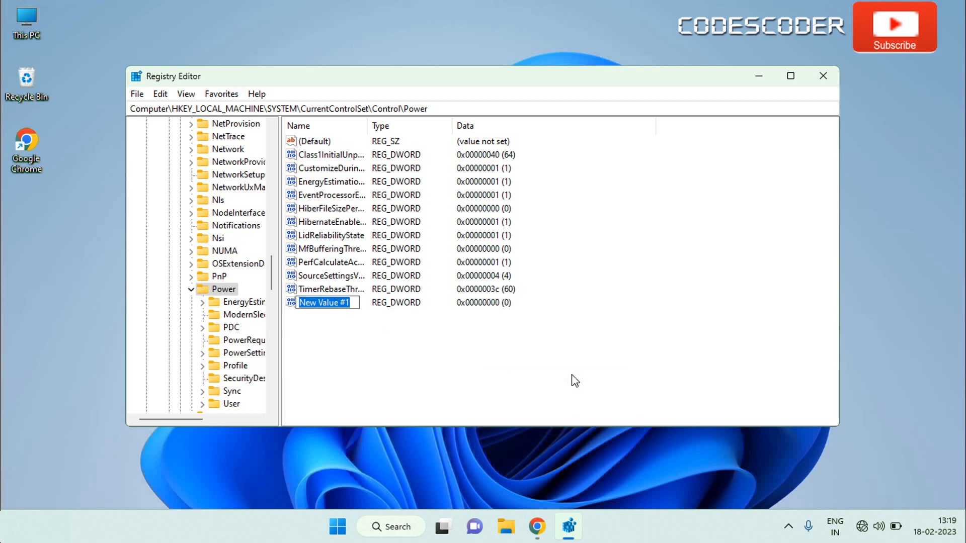
pyautogui.rightClick(323, 302)
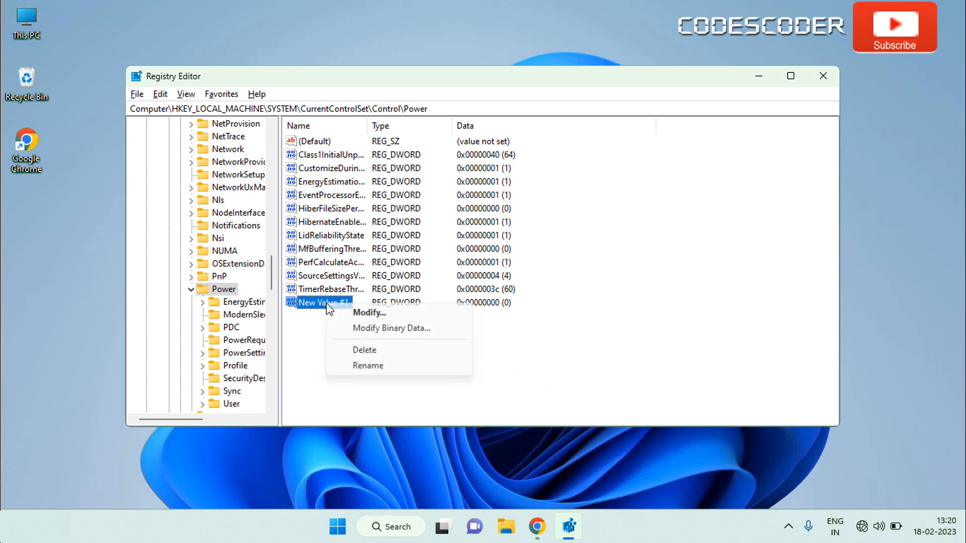
pyautogui.click(368, 366)
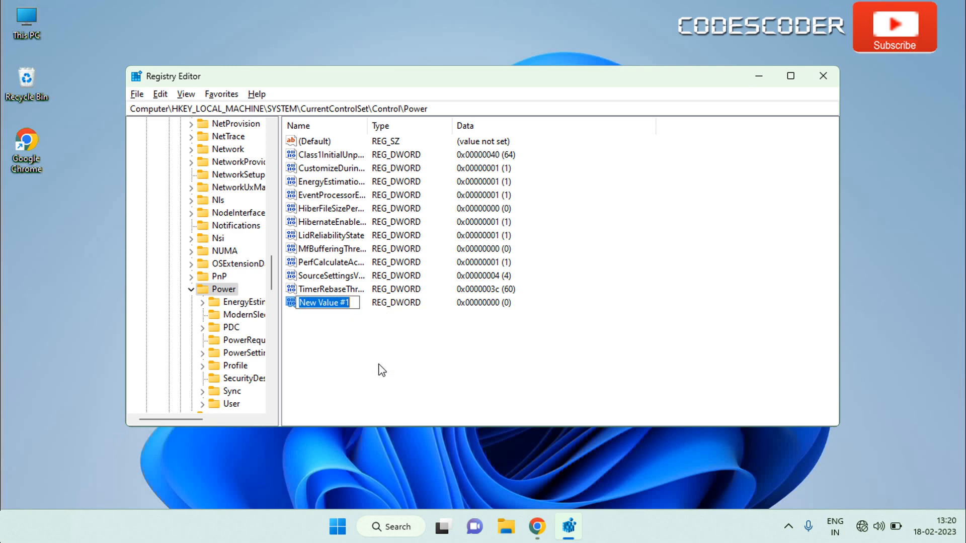
pyautogui.write('PlatformAoAcO...')
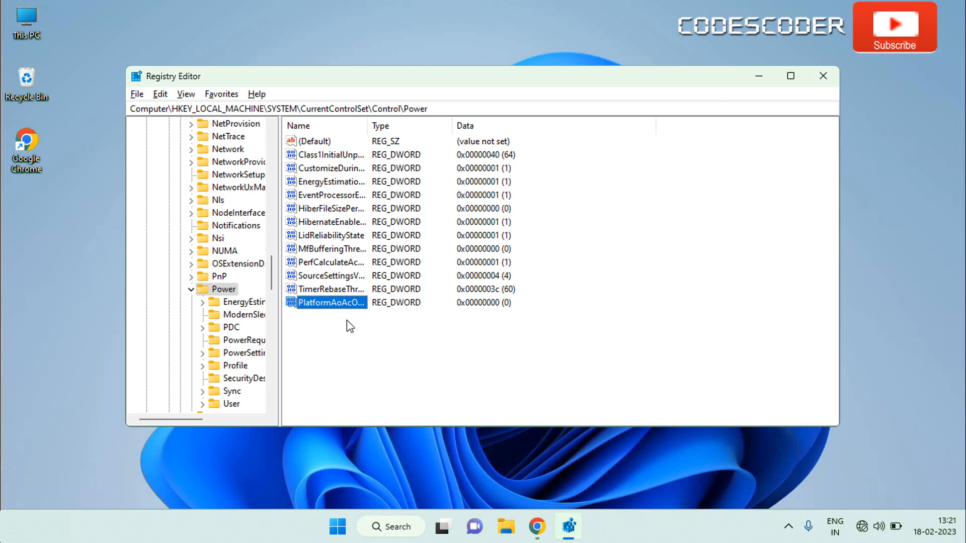
# Set PlatformAoAcOverride's value data to 0 and confirm
pyautogui.rightClick(331, 302)
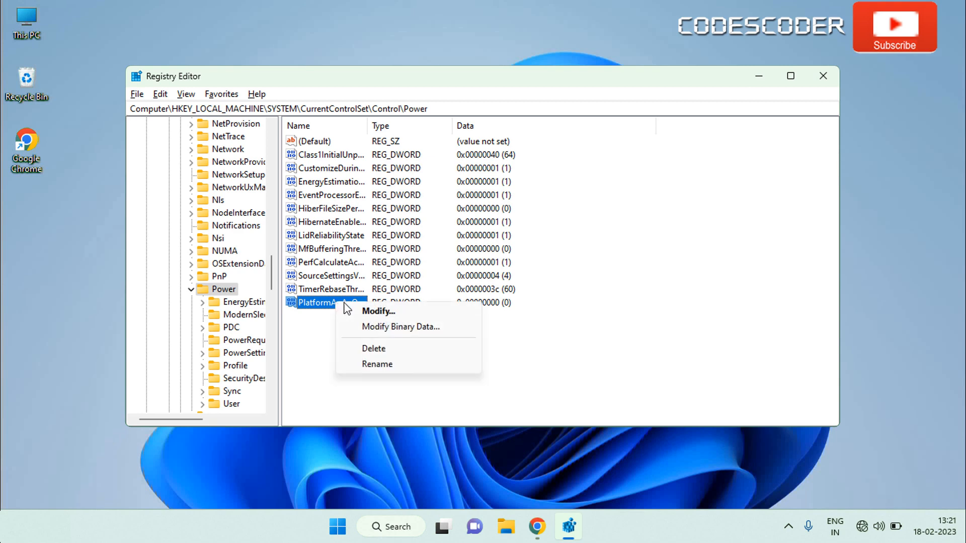
pyautogui.click(379, 311)
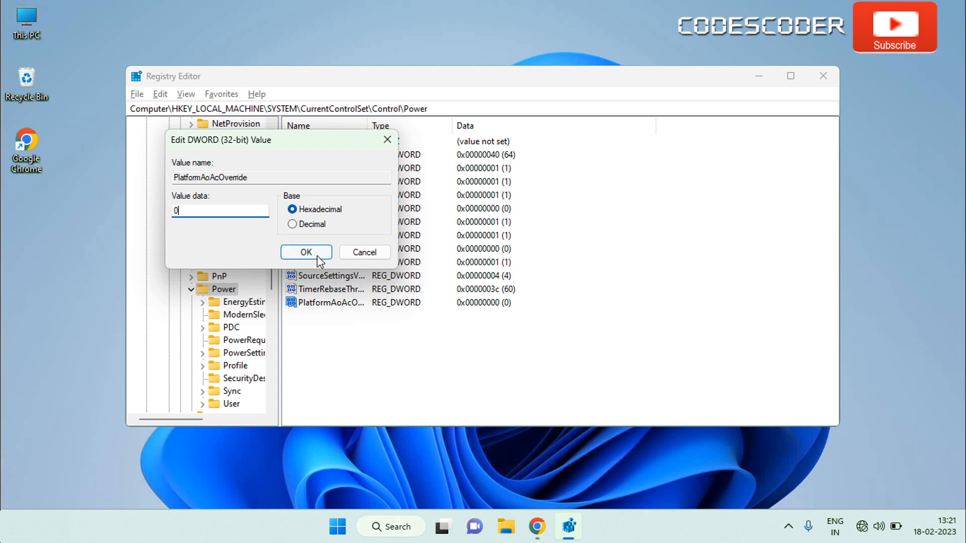
pyautogui.click(306, 252)
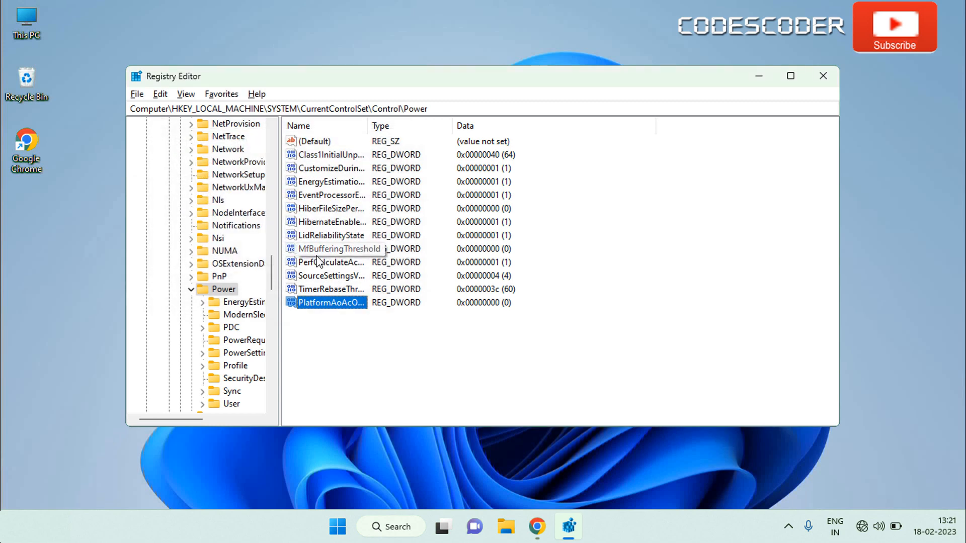
# Close Registry Editor and reopen the administrator Command Prompt from the Start menu
pyautogui.click(823, 76)
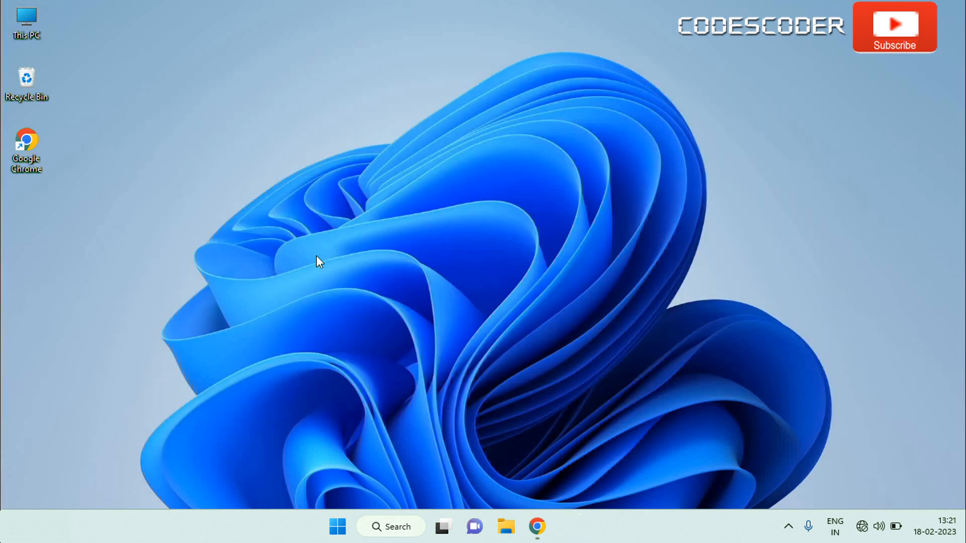
pyautogui.moveTo(324, 416)
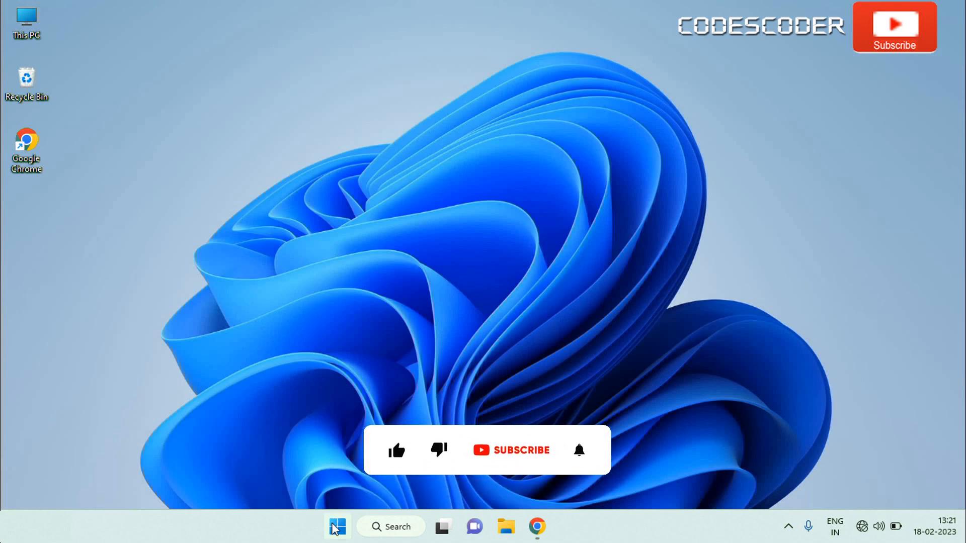
pyautogui.click(337, 527)
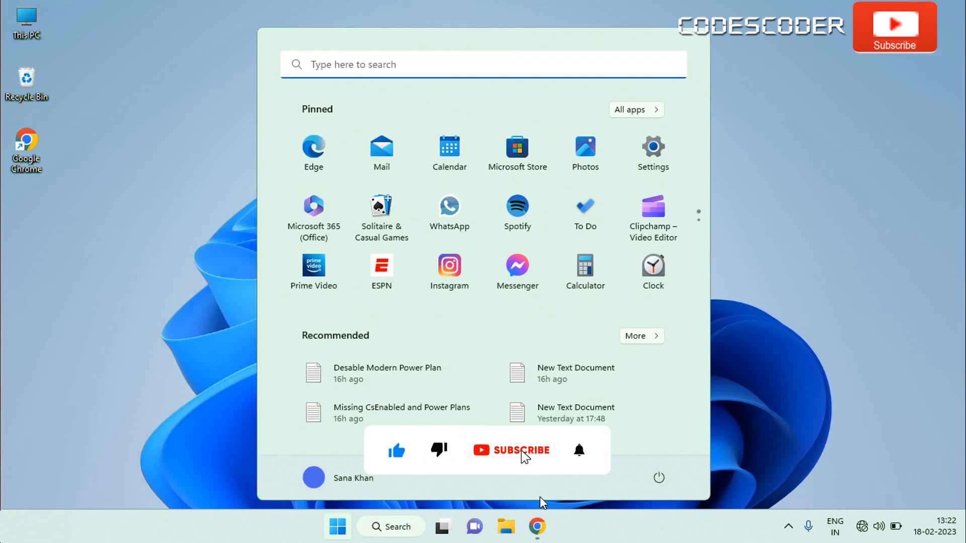
pyautogui.click(658, 478)
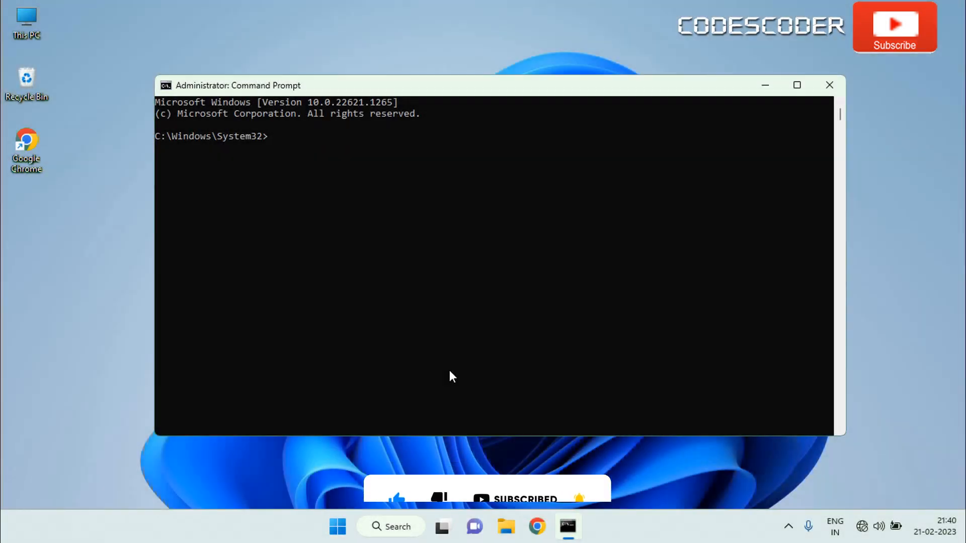
# Run powercfg /a to confirm Standby (S3) available, S0 Low Power Idle unsupported, then close
pyautogui.write('powercfg /a')
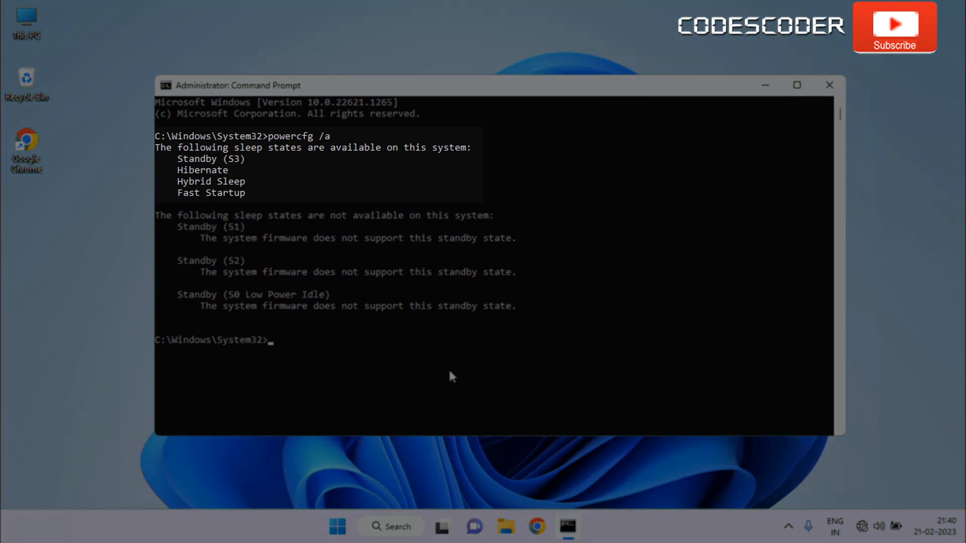
pyautogui.click(829, 85)
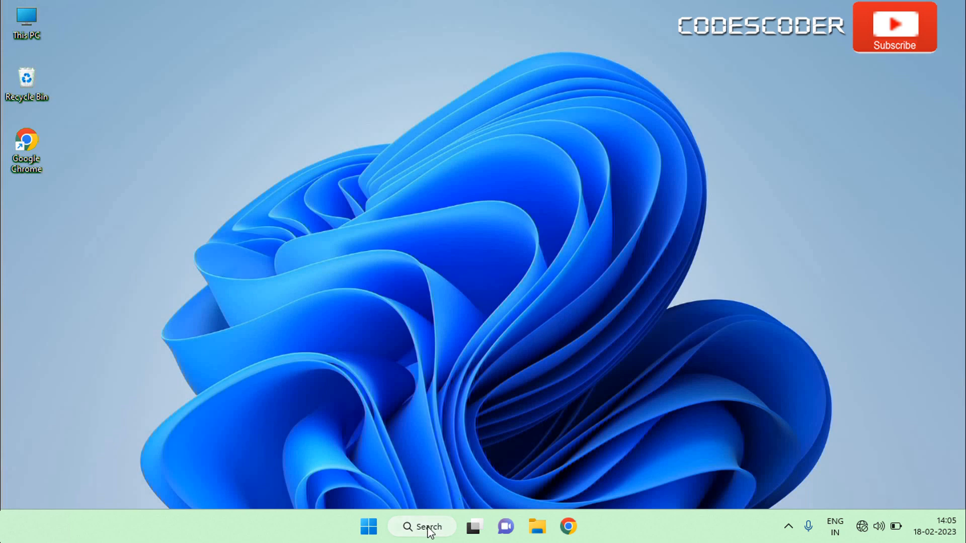
# Run Command Prompt as administrator from Windows search, allowing the User Account Control prompt
pyautogui.click(422, 527)
pyautogui.write('command prompt')
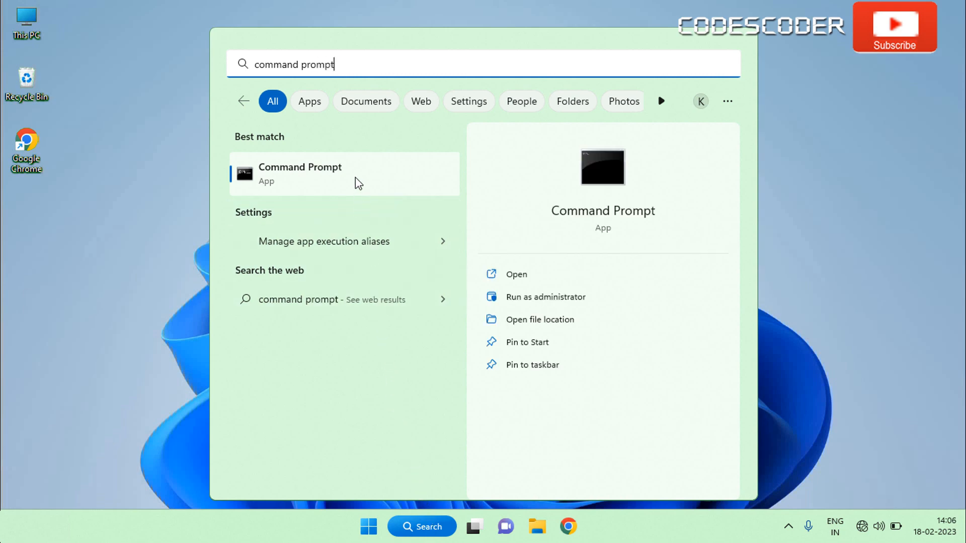
pyautogui.rightClick(300, 173)
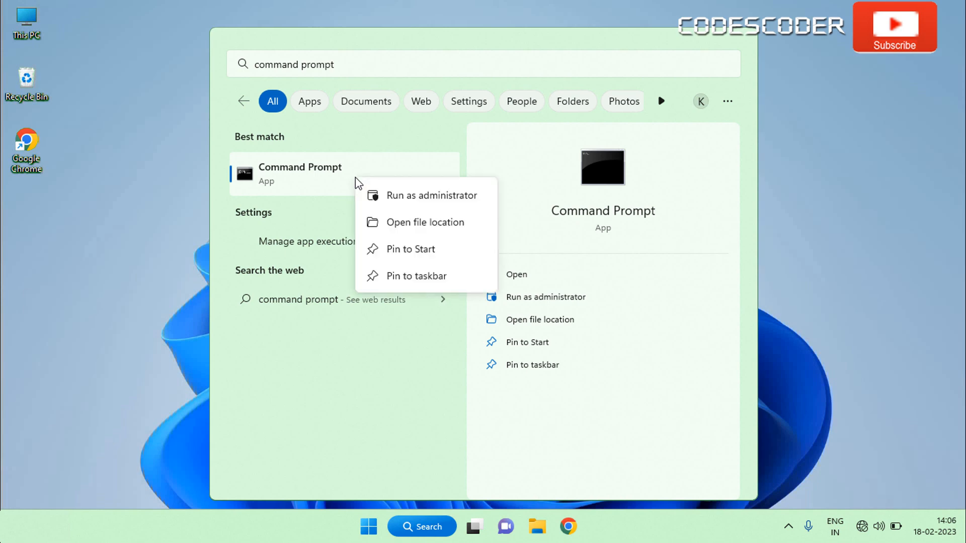
pyautogui.moveTo(376, 188)
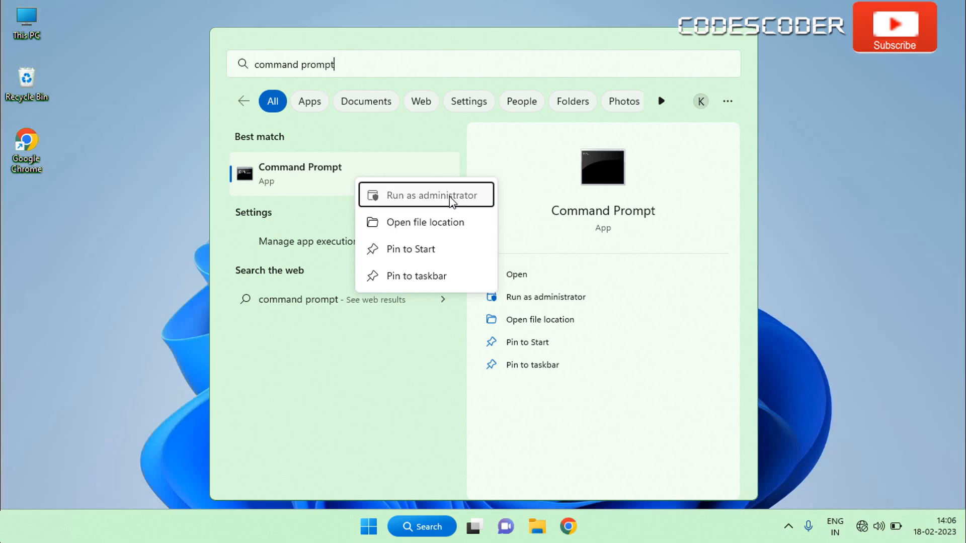
pyautogui.click(425, 195)
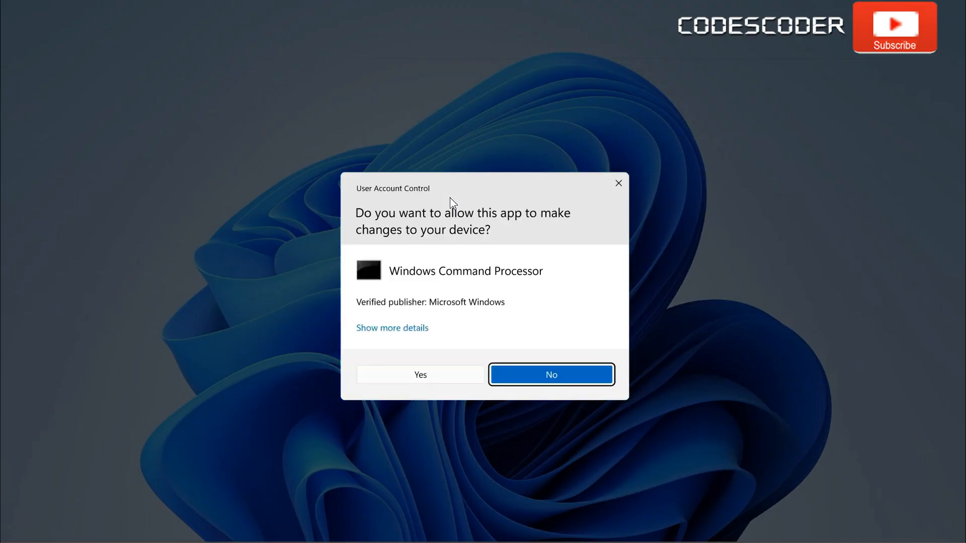
pyautogui.moveTo(452, 255)
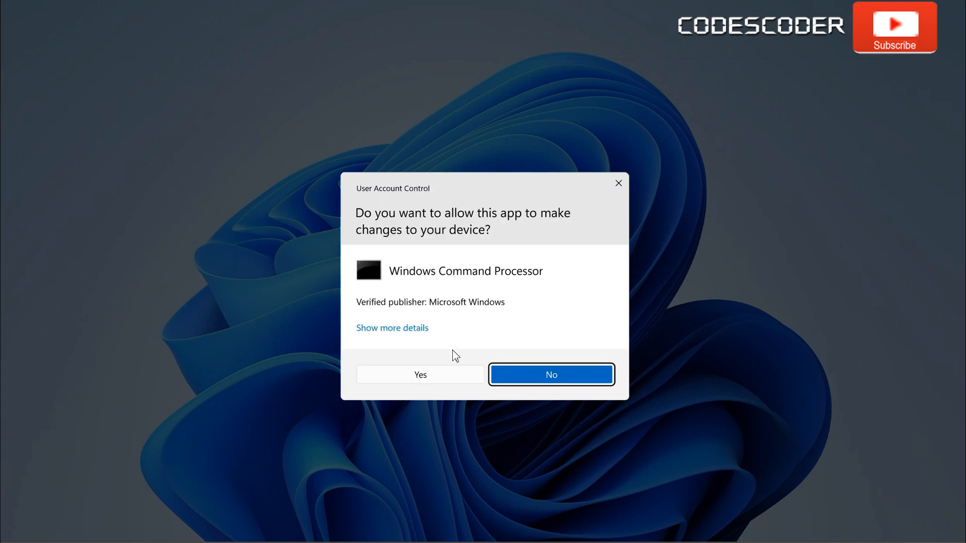
pyautogui.click(420, 374)
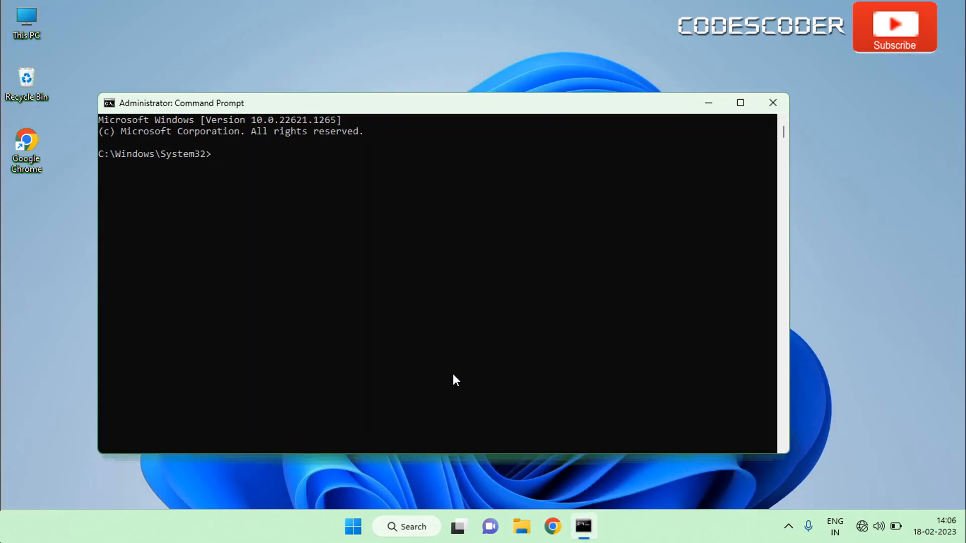
# Run reg add setting PlatformAoAcOverride to REG_DWORD 0 under HKLM\System\CurrentControlSet\Control\Power
pyautogui.write('reg add')
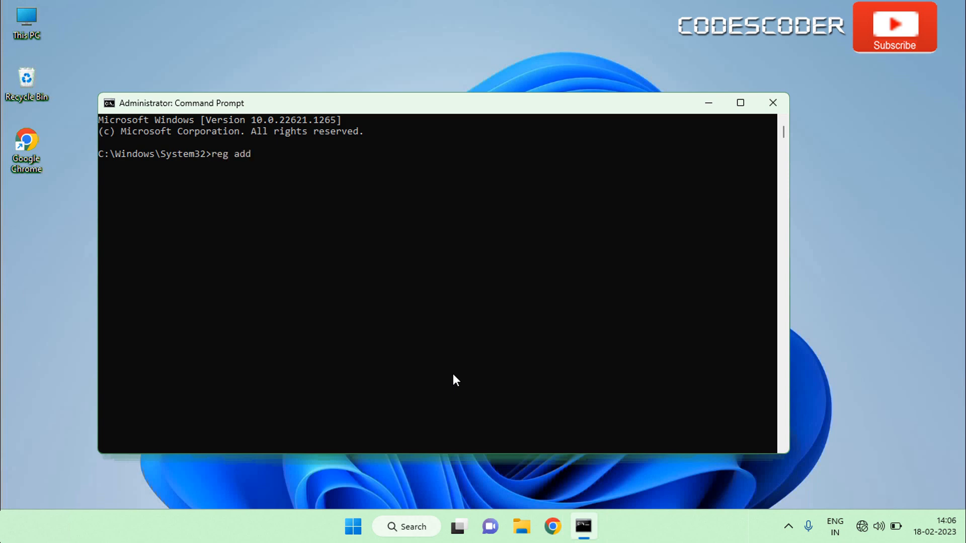
pyautogui.write('HKLM\\System\\CurrentControlSet\\Control\\Power /v PlatformAoAcOverride /t REG_DWORD /d 0')
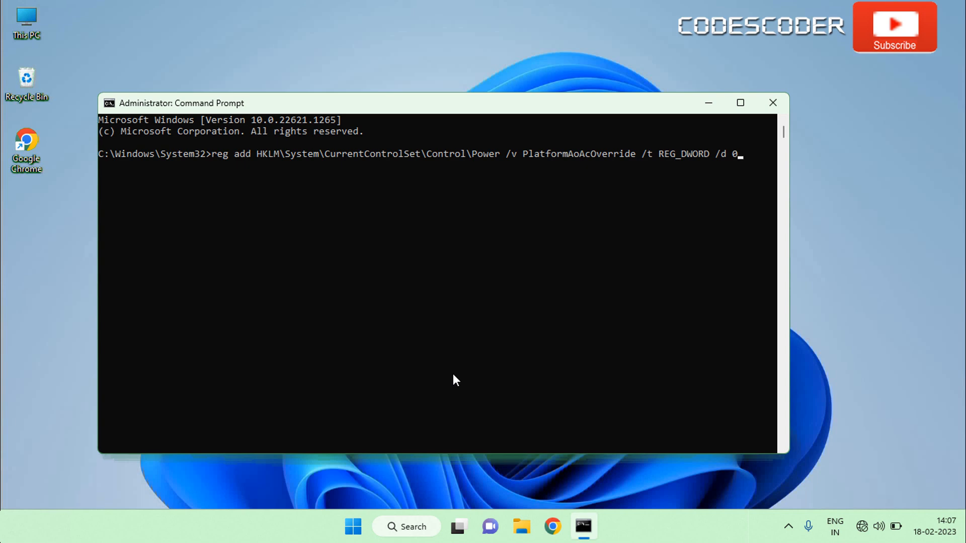
pyautogui.press('Enter')
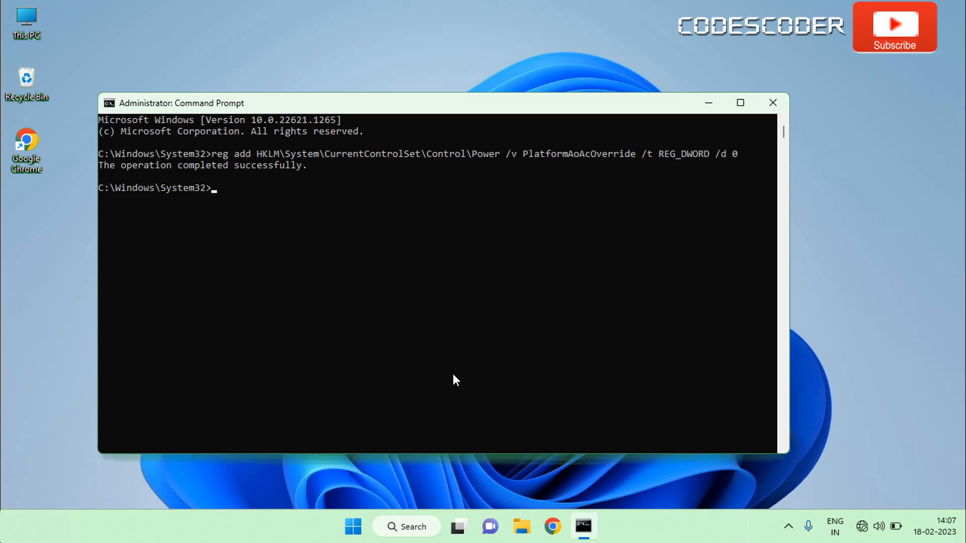
pyautogui.moveTo(385, 283)
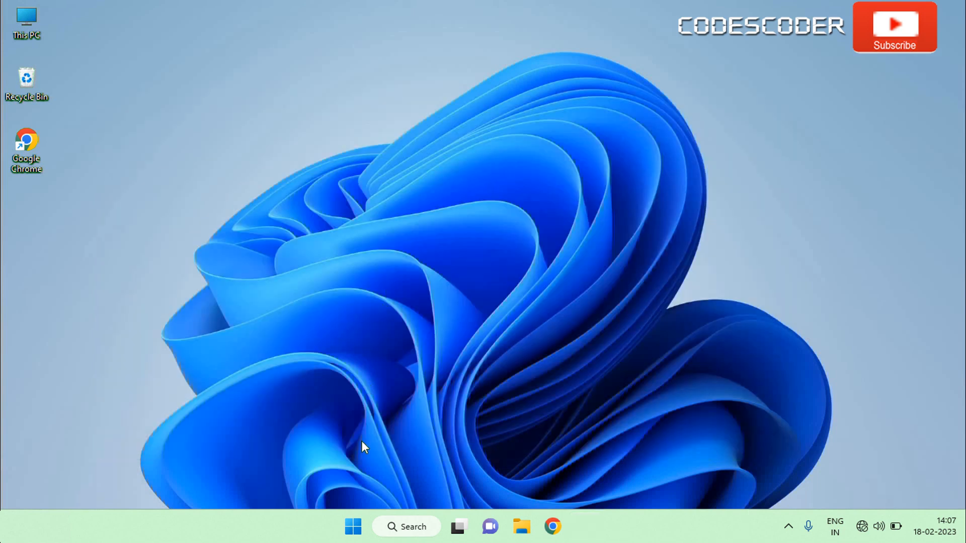
# Open the Start menu's Power button to show Sleep, Shut down and Restart
pyautogui.click(353, 527)
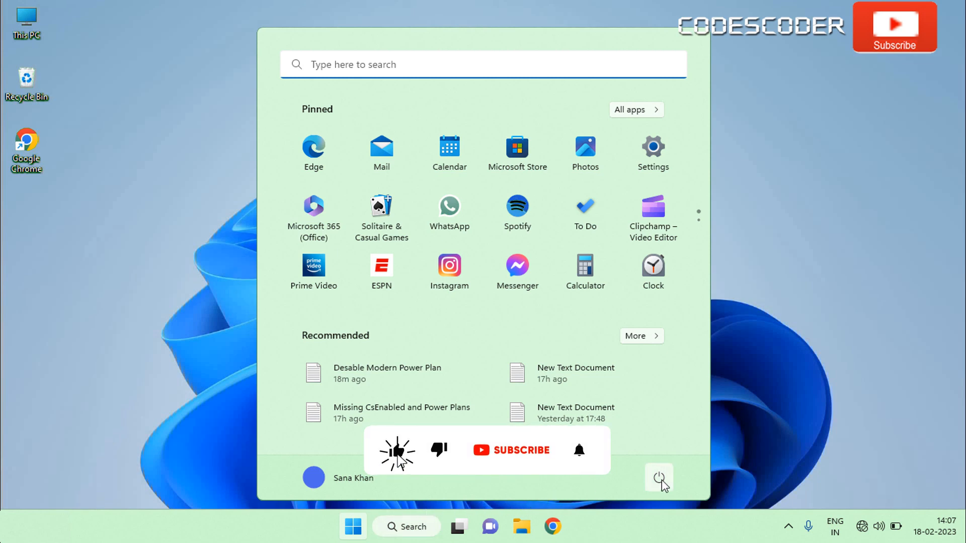
pyautogui.click(659, 479)
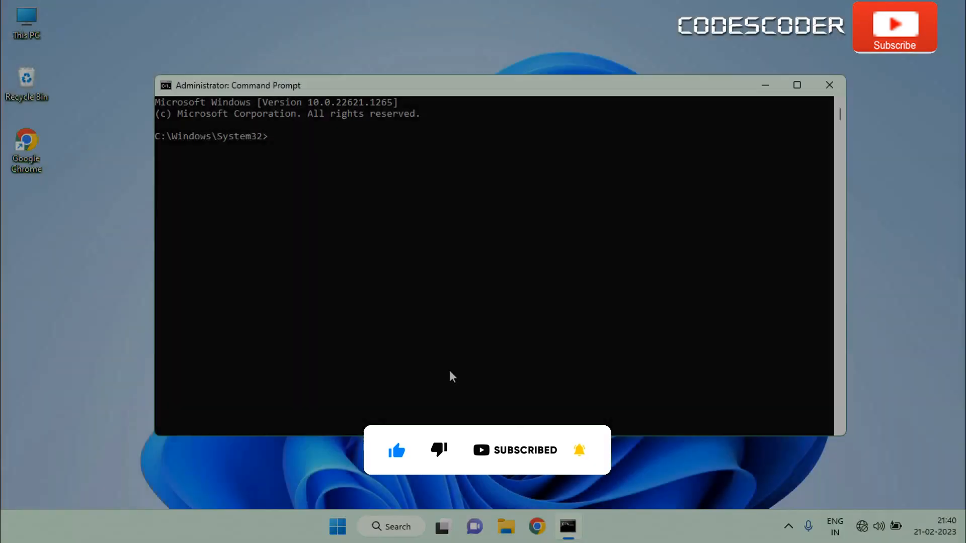
# Run powercfg /a to list sleep states, then close the Command Prompt window
pyautogui.write('power')
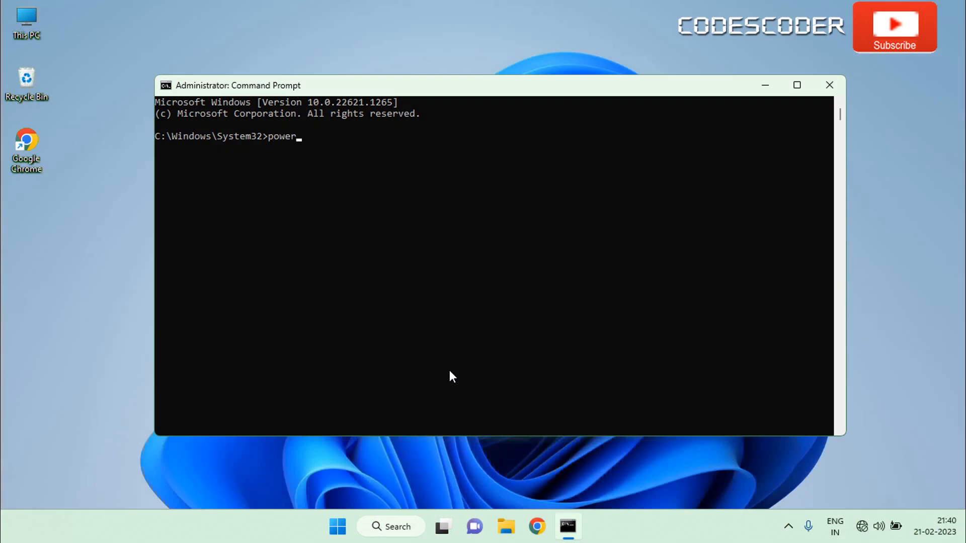
pyautogui.write('cfg /a')
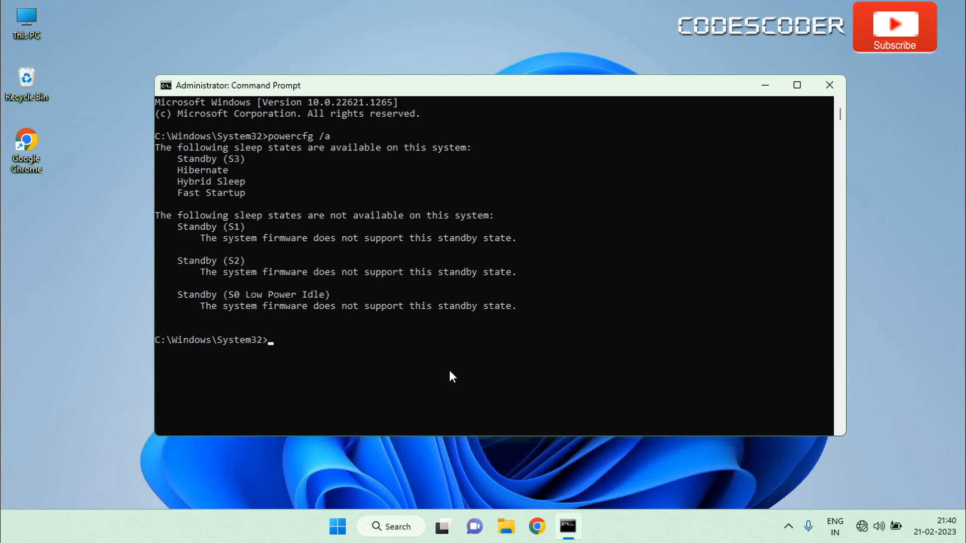
pyautogui.click(829, 85)
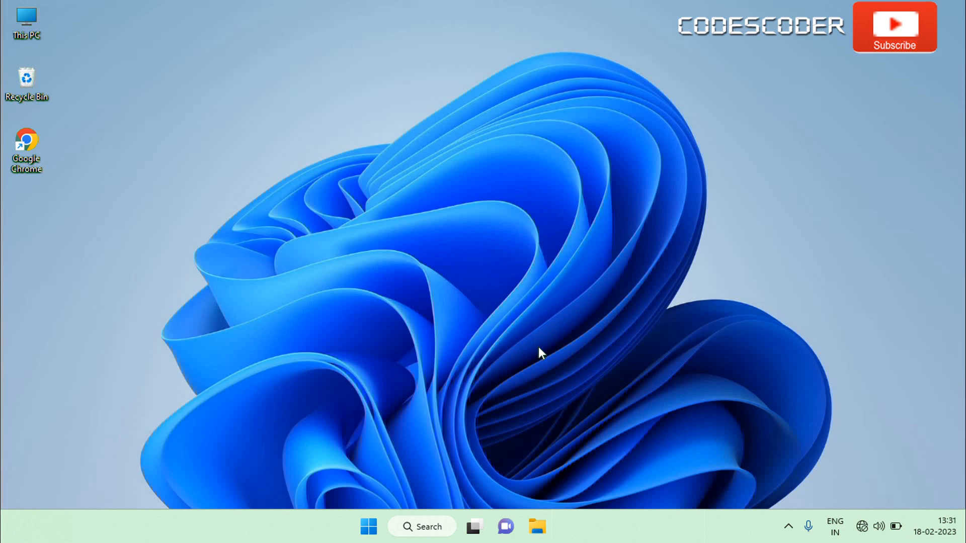
pyautogui.moveTo(462, 482)
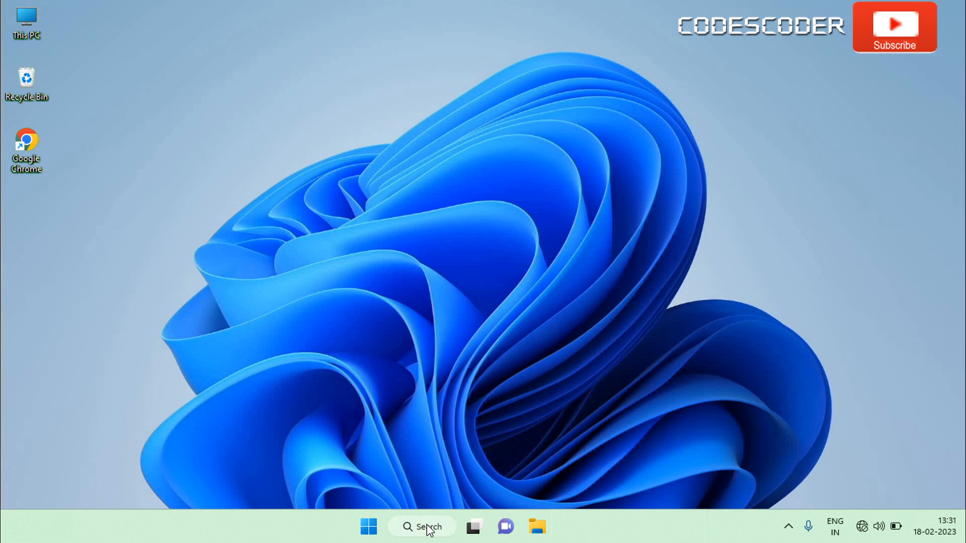
# Search the taskbar for 'notepad' to bring up the Notepad app
pyautogui.click(422, 527)
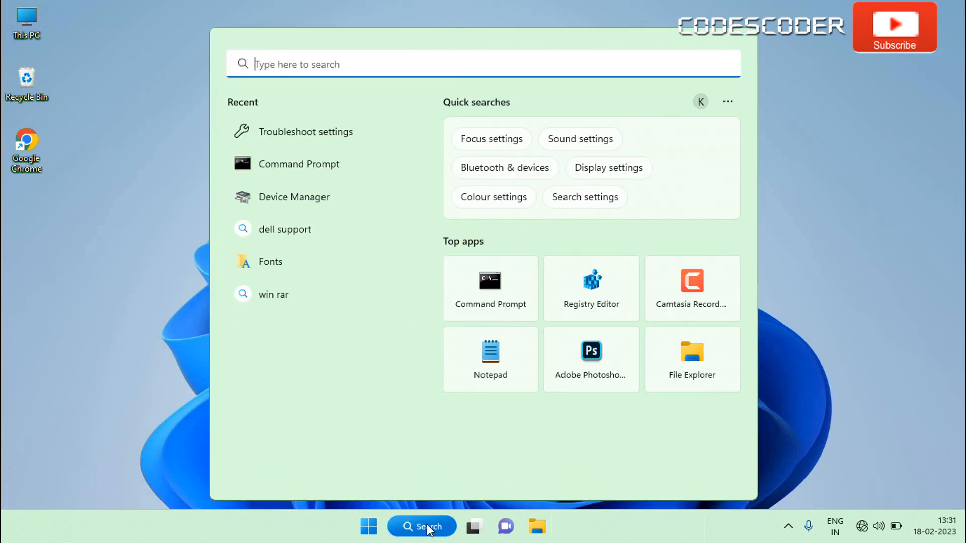
pyautogui.write('notepad')
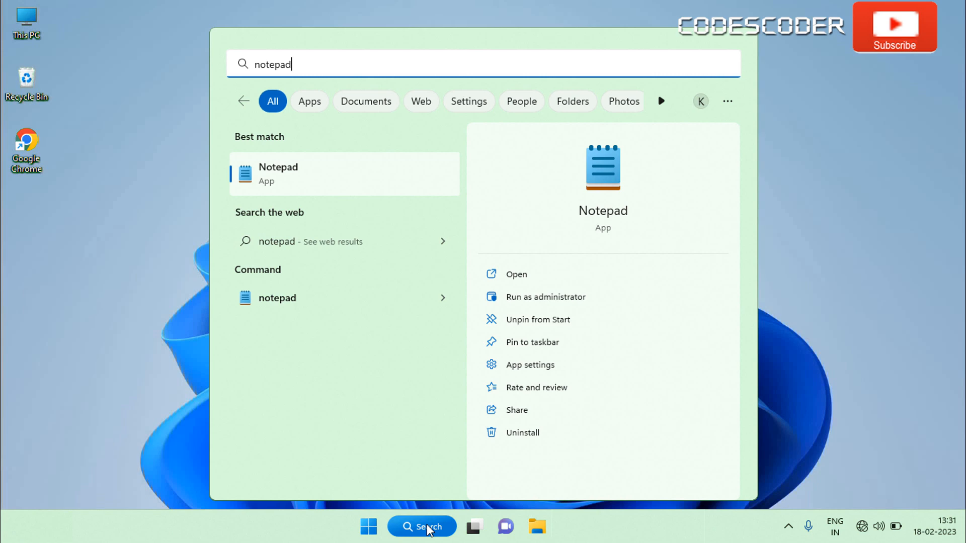
pyautogui.moveTo(384, 192)
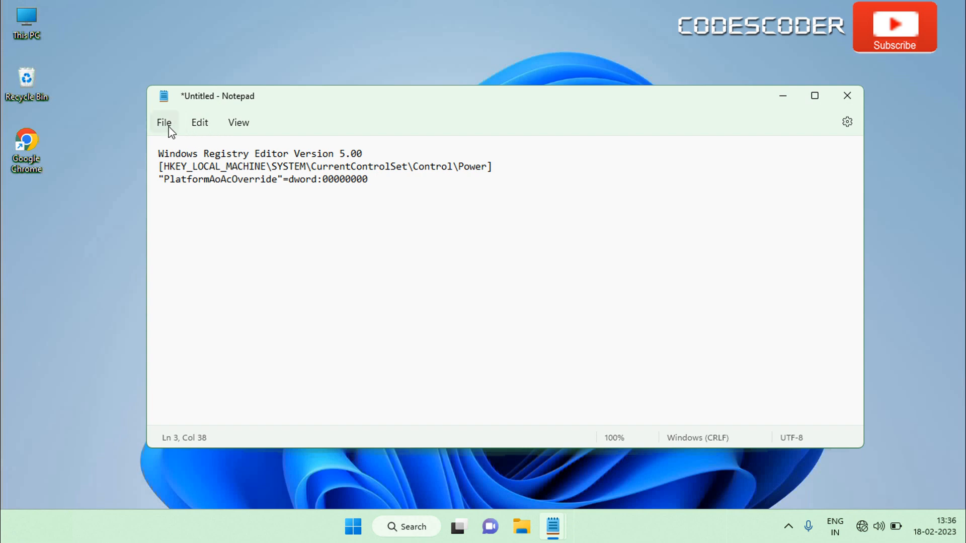
# Save the Notepad script to the Desktop as Disable_Modern_Standby.reg
pyautogui.click(164, 121)
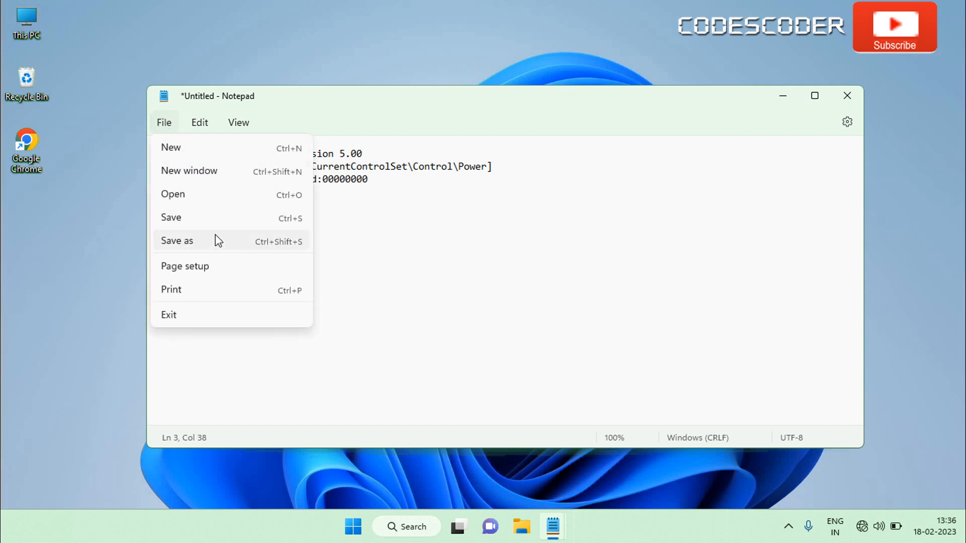
pyautogui.click(177, 241)
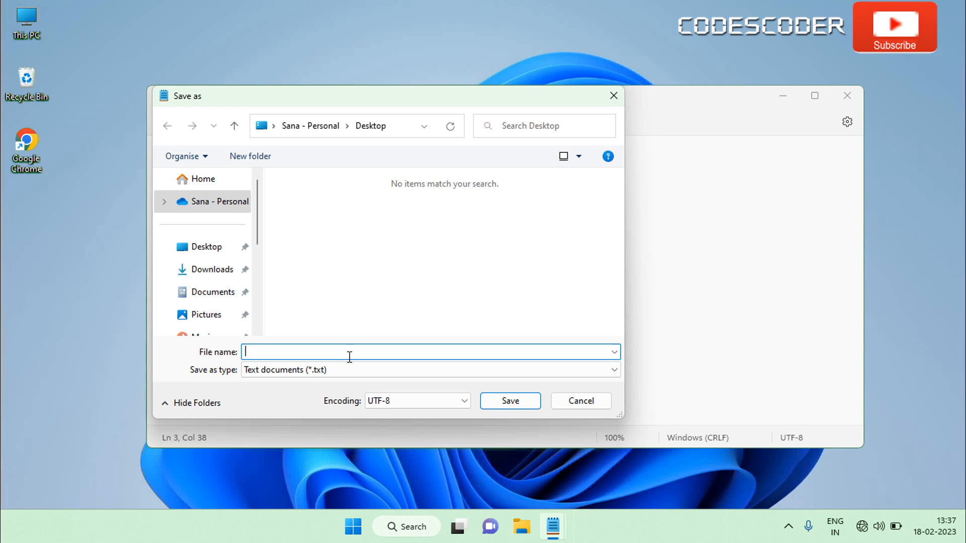
pyautogui.write('Disable')
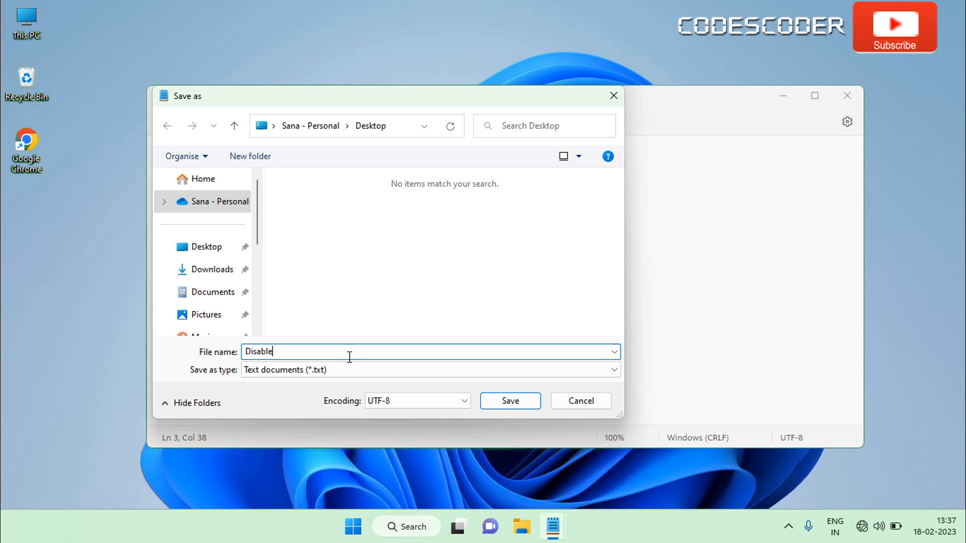
pyautogui.write('_Modern_Standby.reg')
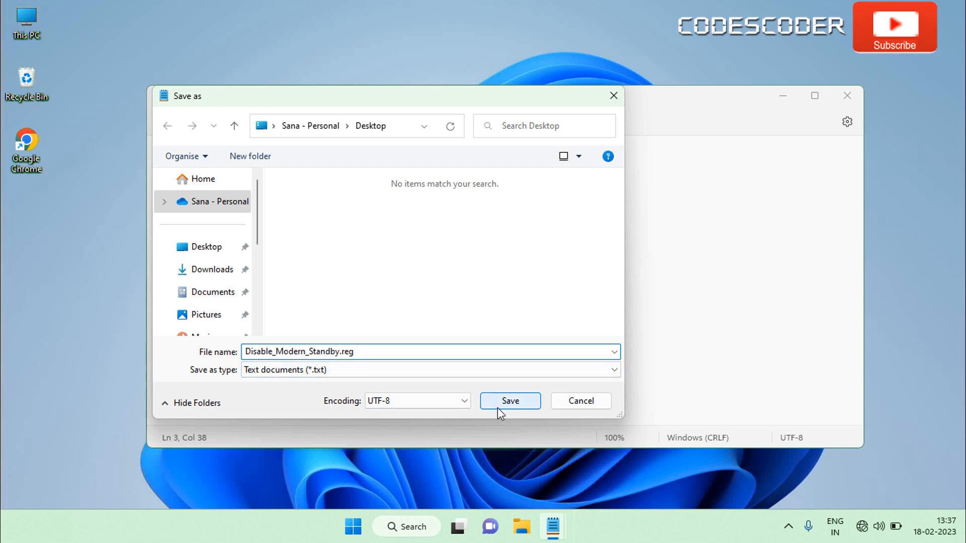
pyautogui.click(510, 401)
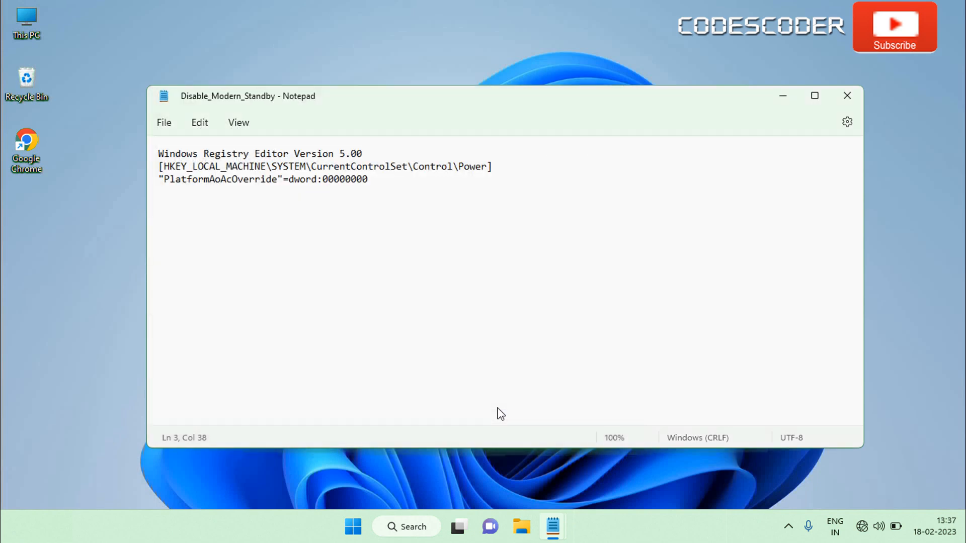
# Minimize Notepad and merge Disable_Modern_Standby.reg, approving UAC and confirming the registry additions
pyautogui.click(847, 95)
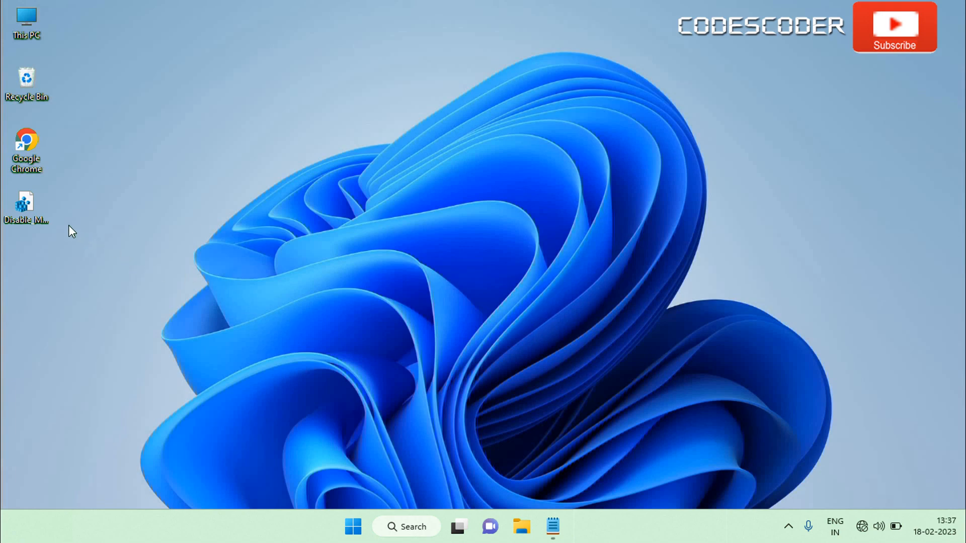
pyautogui.doubleClick(26, 206)
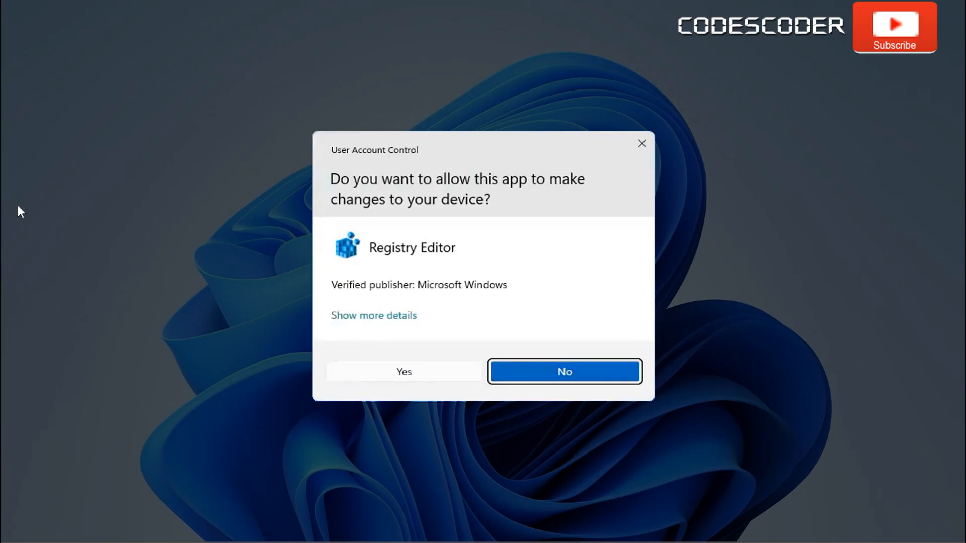
pyautogui.moveTo(103, 250)
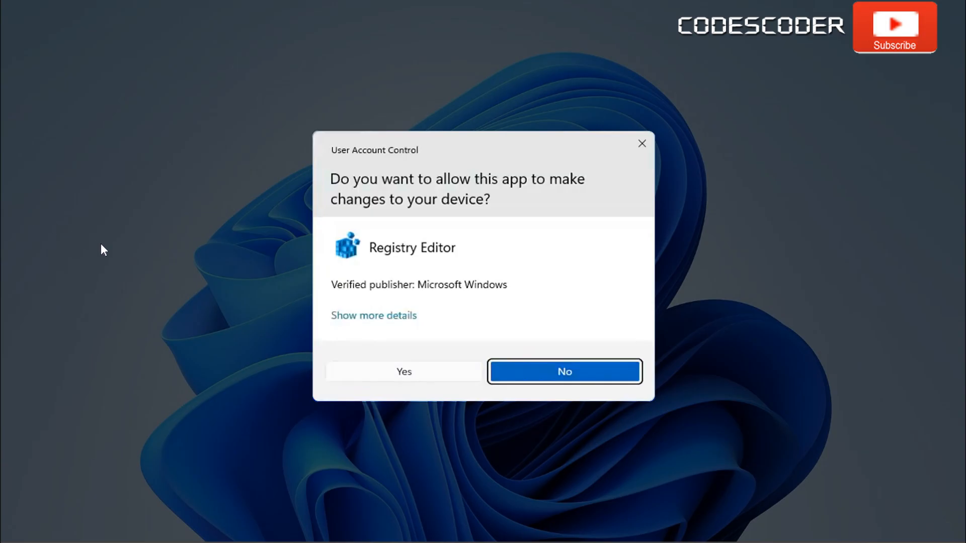
pyautogui.moveTo(378, 377)
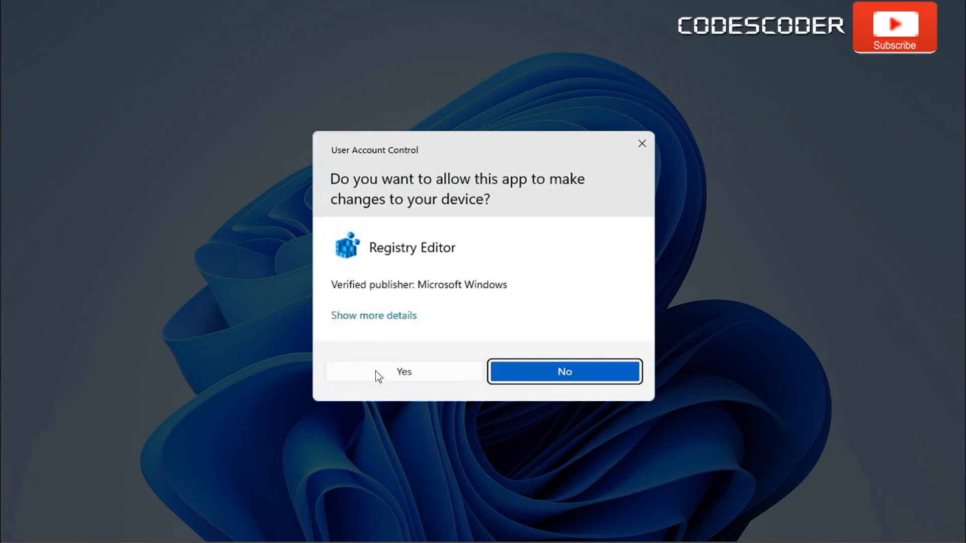
pyautogui.click(404, 371)
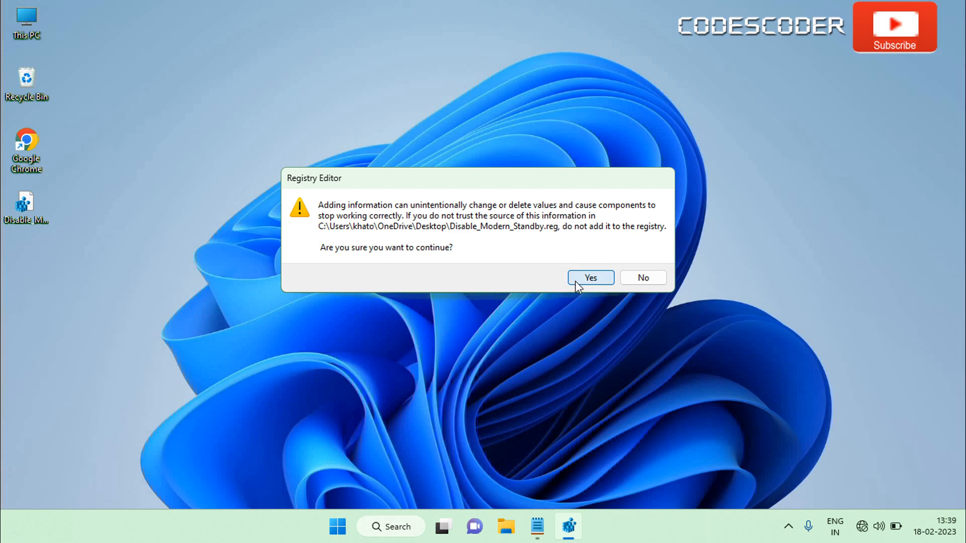
pyautogui.click(590, 278)
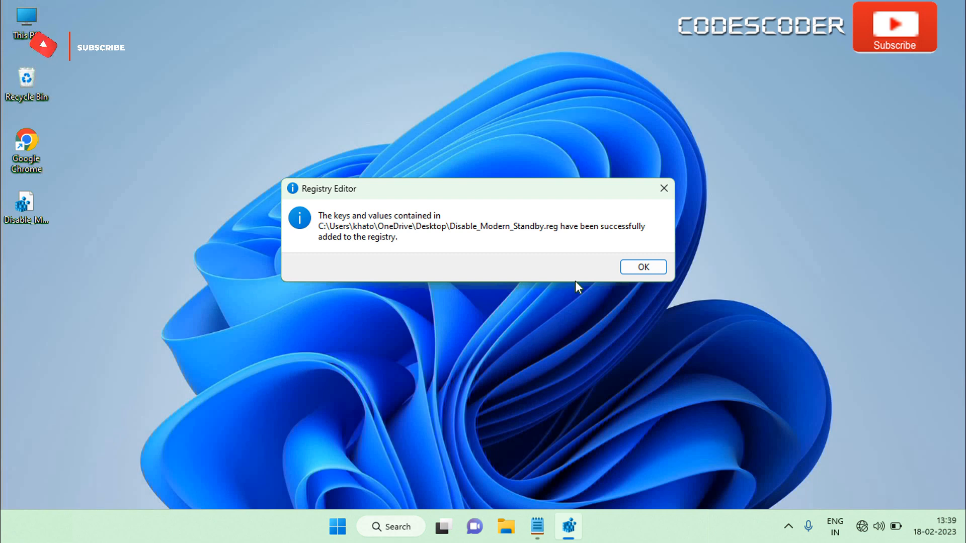
pyautogui.moveTo(611, 277)
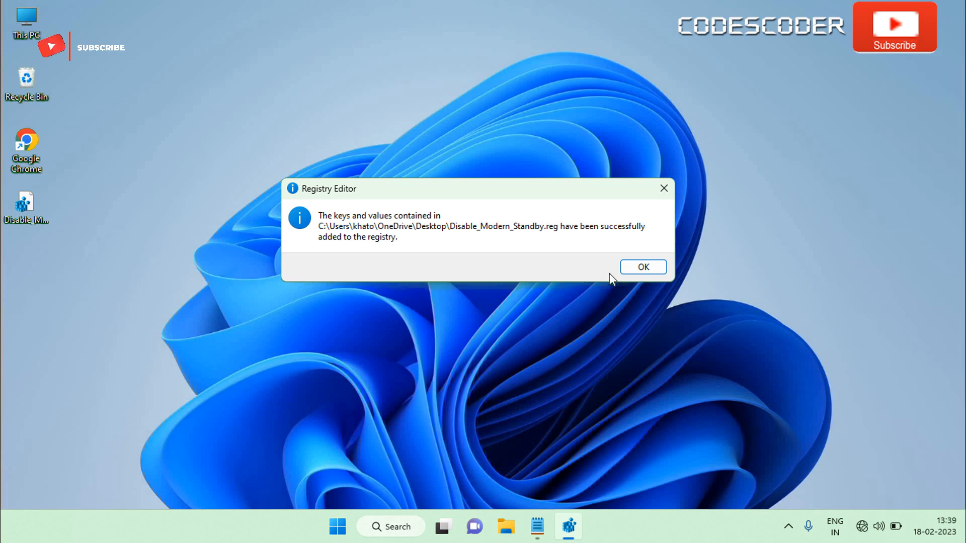
pyautogui.click(642, 266)
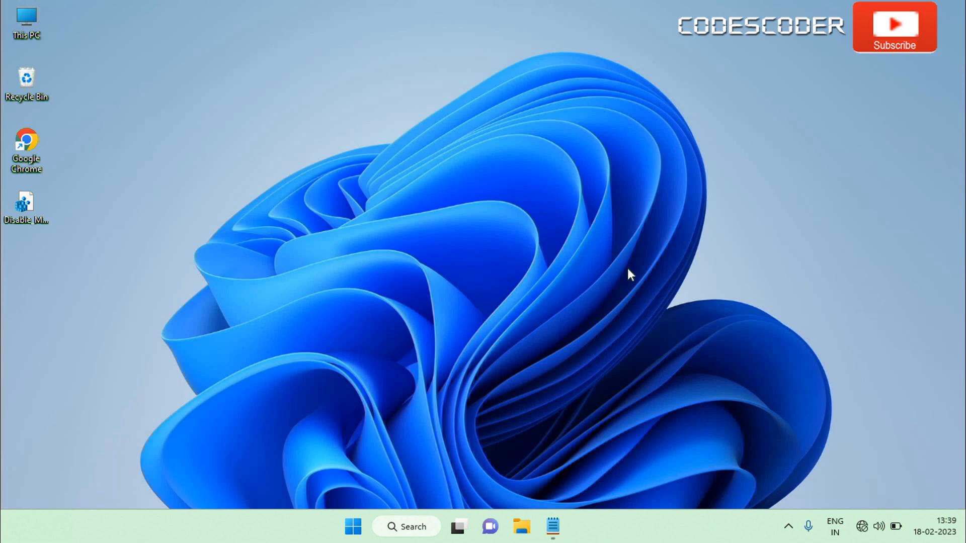
pyautogui.moveTo(519, 366)
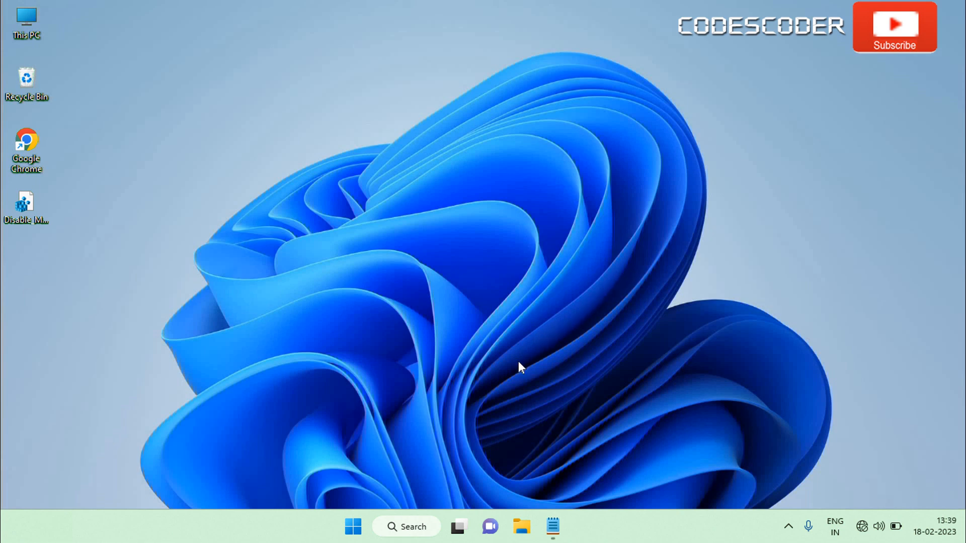
pyautogui.moveTo(362, 514)
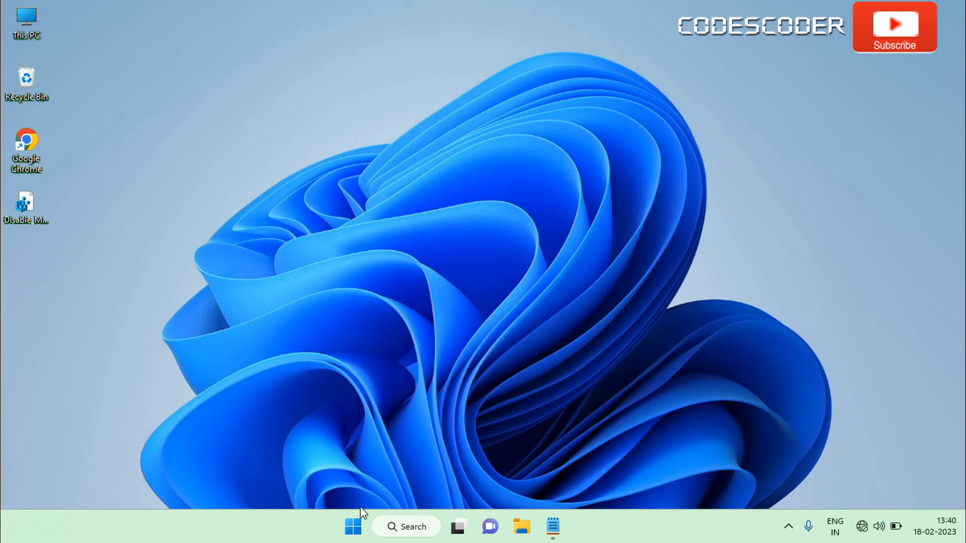
# Open Start and its Power button to show the Restart option
pyautogui.click(353, 527)
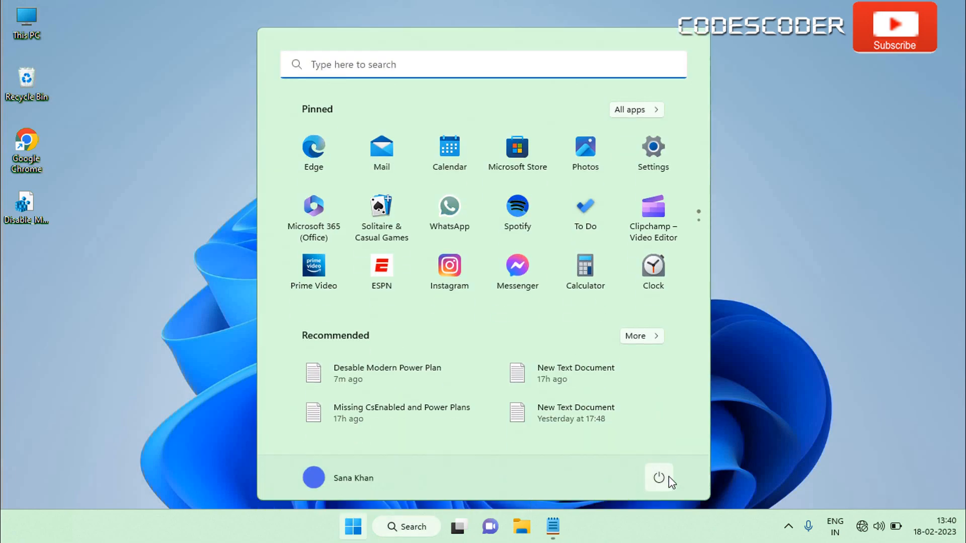
pyautogui.click(658, 477)
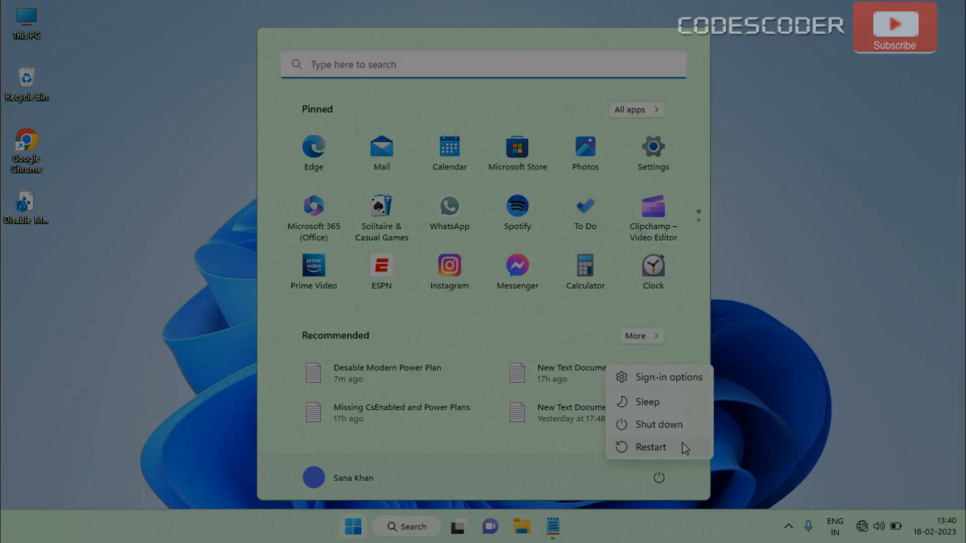